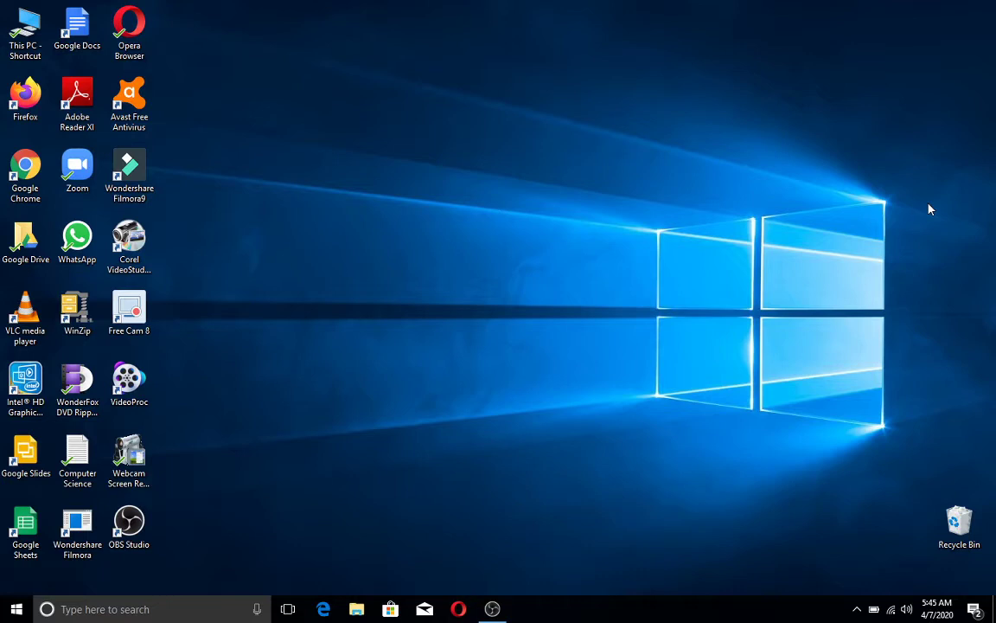
mouse_move(630, 217)
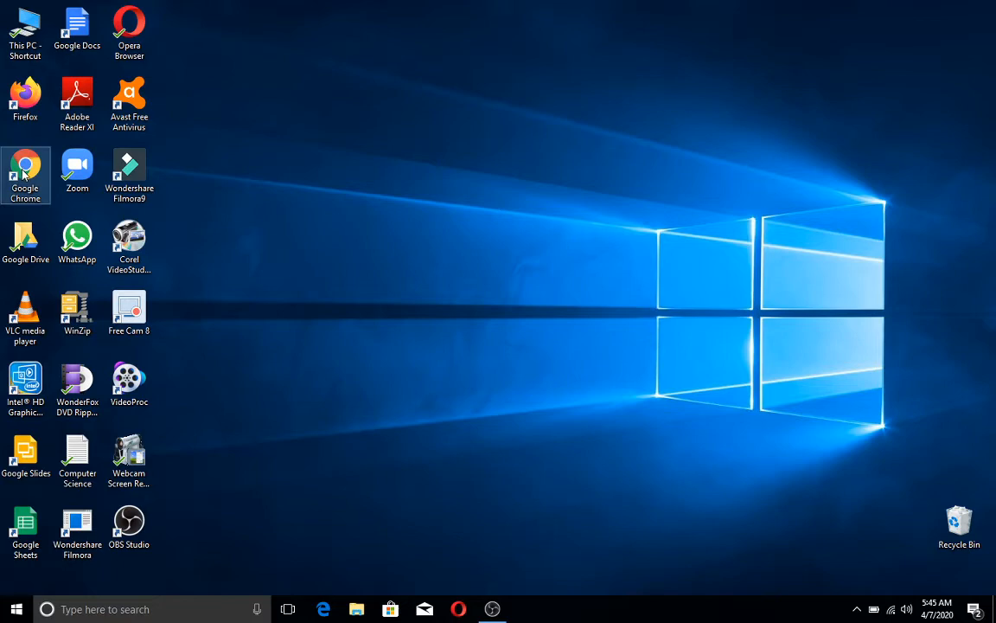
mouse_move(411, 225)
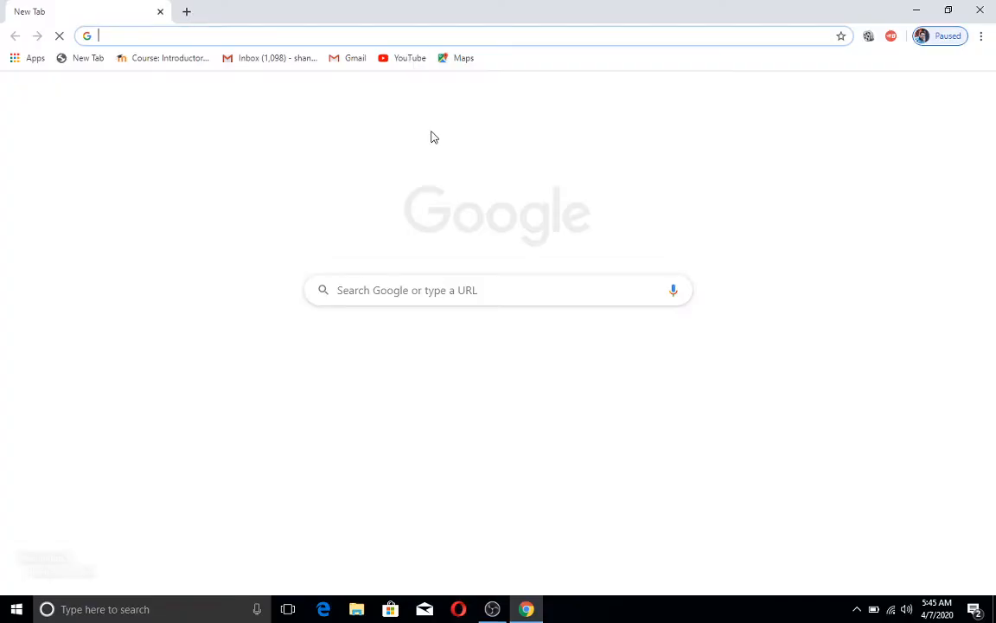
Search 'google drive' and open the 'Google Drive: Free Cloud Storage for Personal Use' result.
type("google drive")
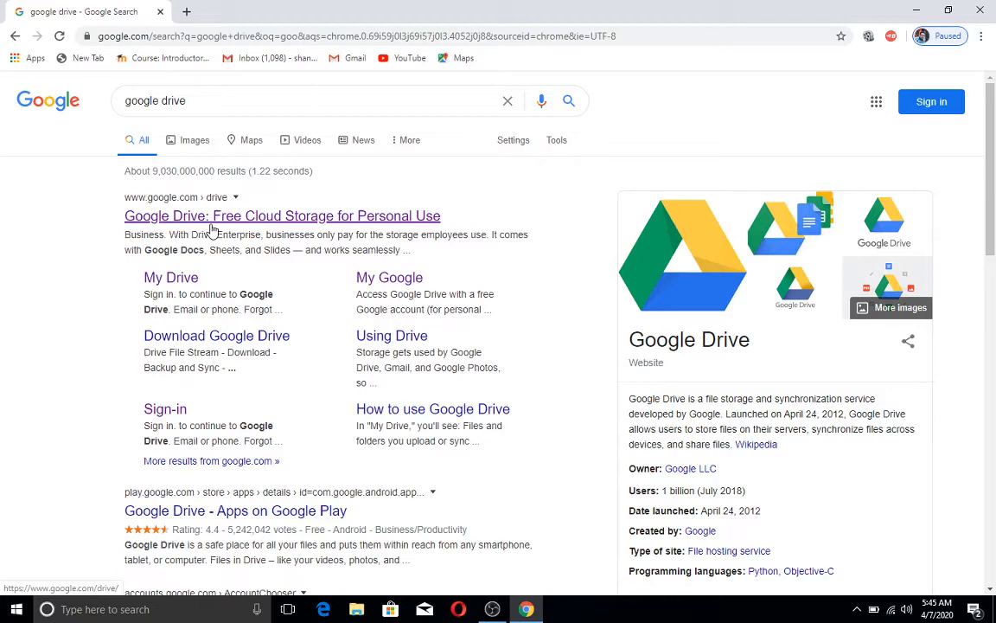
mouse_move(294, 227)
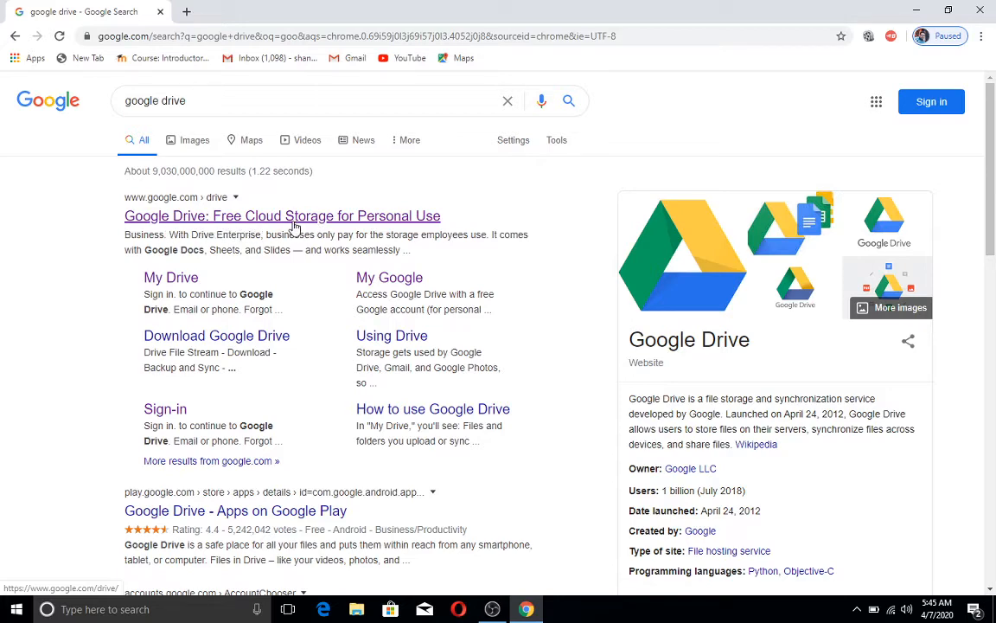
left_click(282, 215)
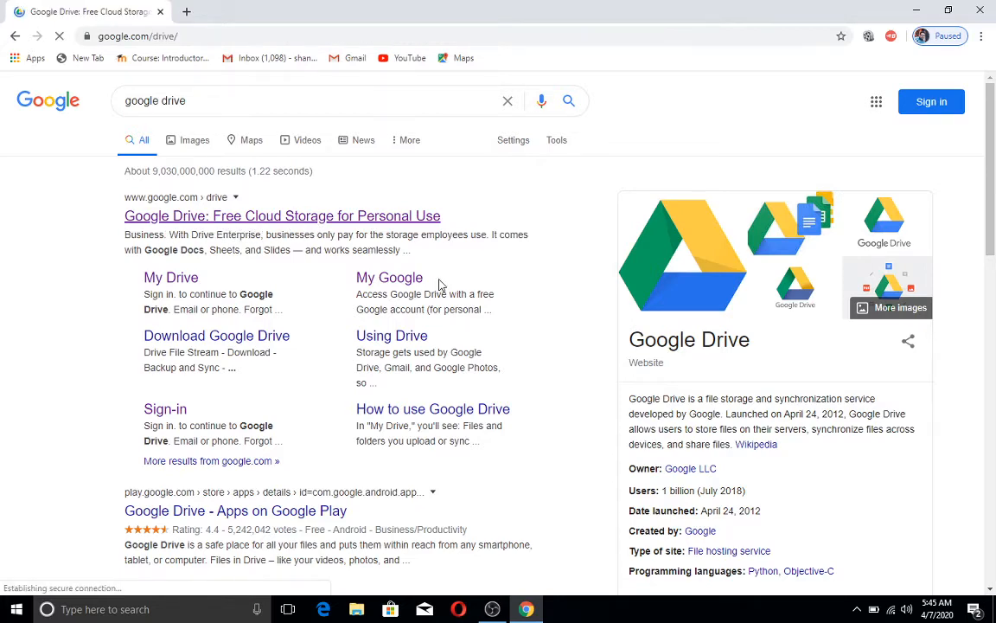
left_click(282, 215)
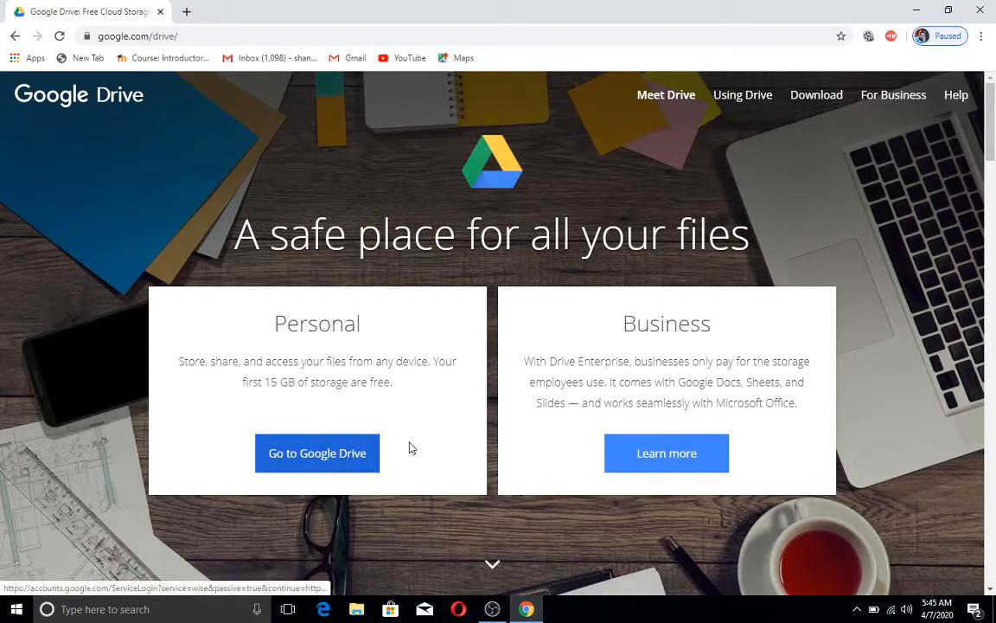
Go to personal Google Drive and sign in with the account password to reach My Drive.
left_click(317, 452)
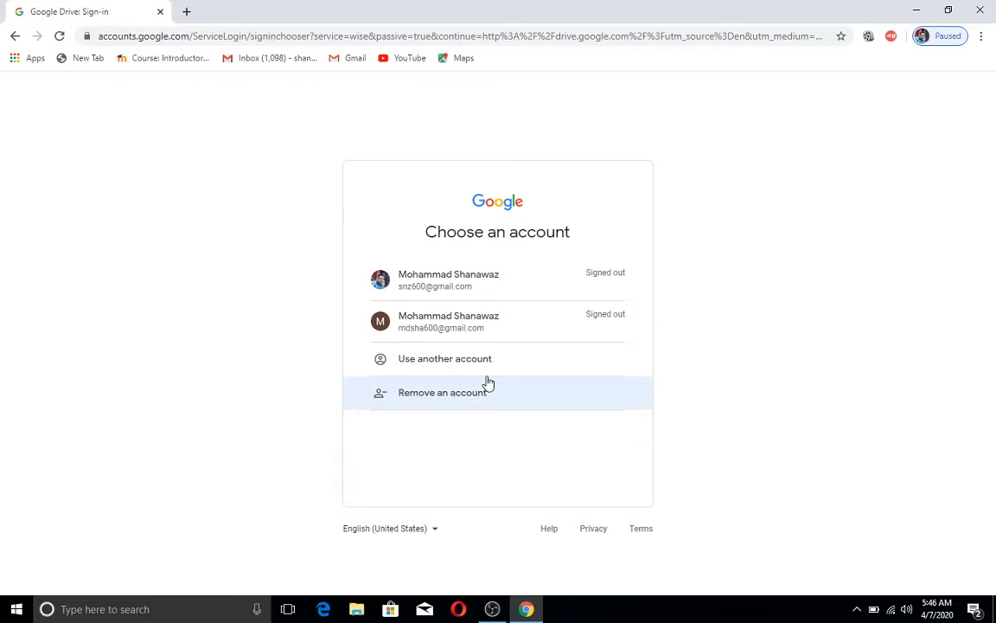
mouse_move(553, 331)
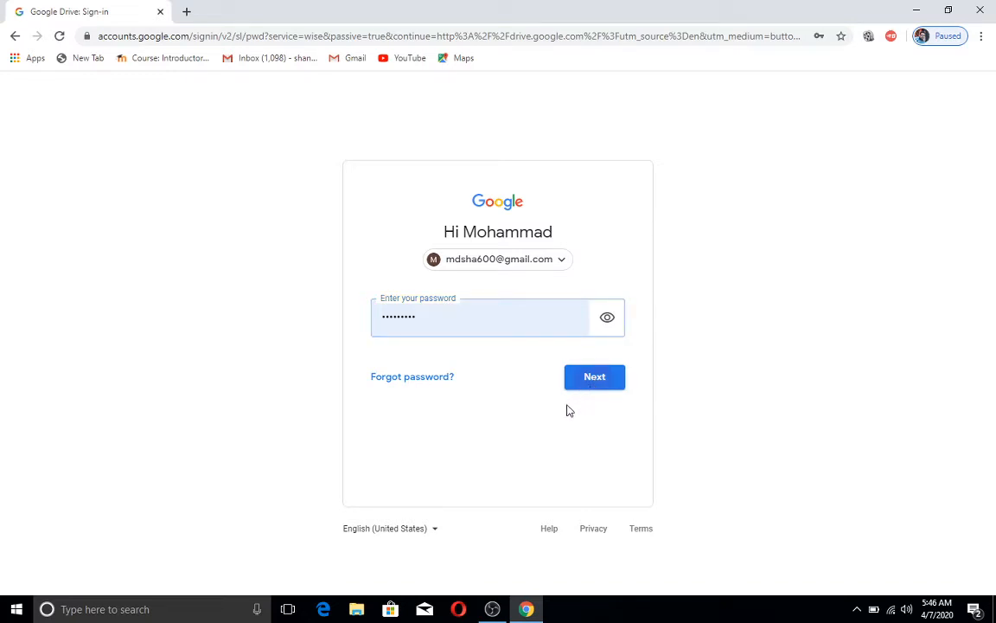
left_click(594, 376)
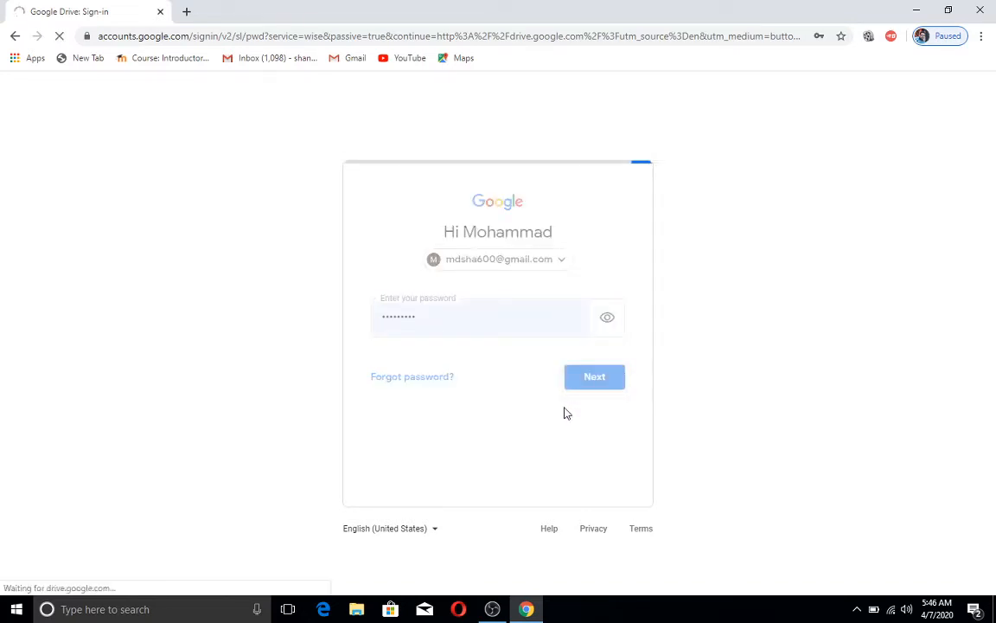
left_click(594, 376)
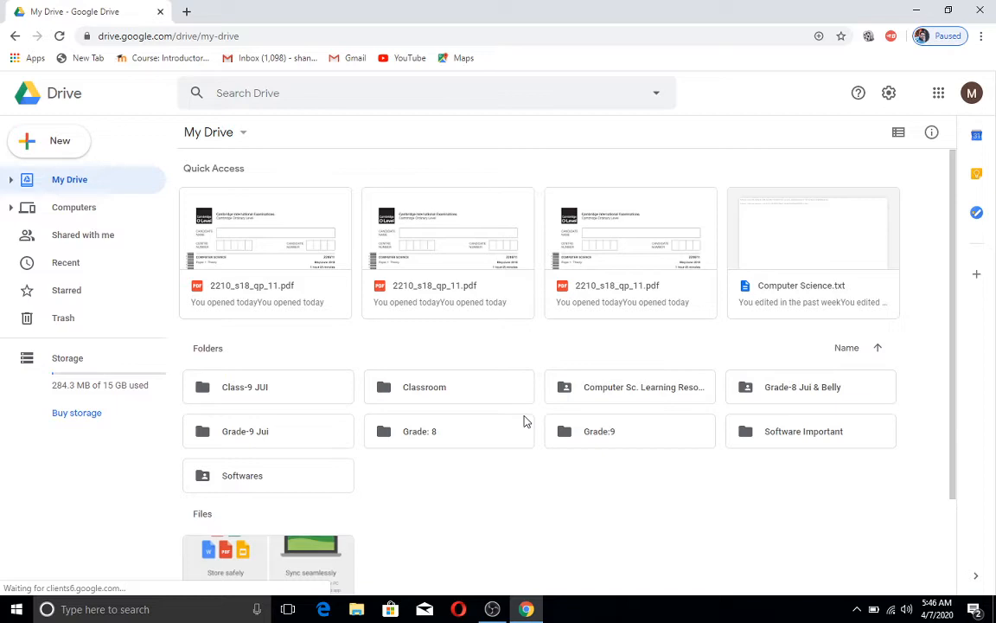
mouse_move(524, 258)
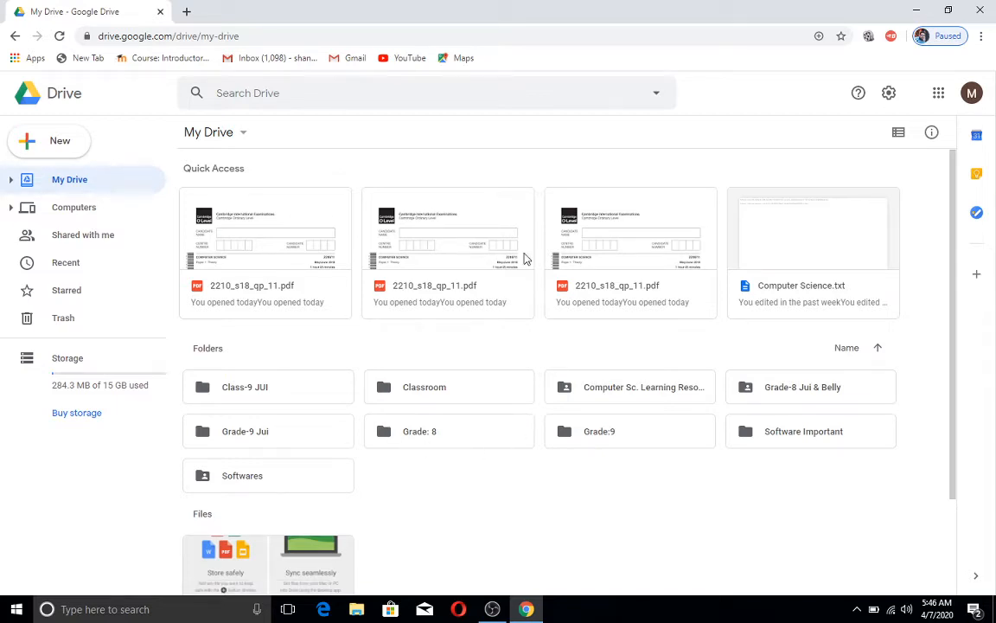
mouse_move(510, 475)
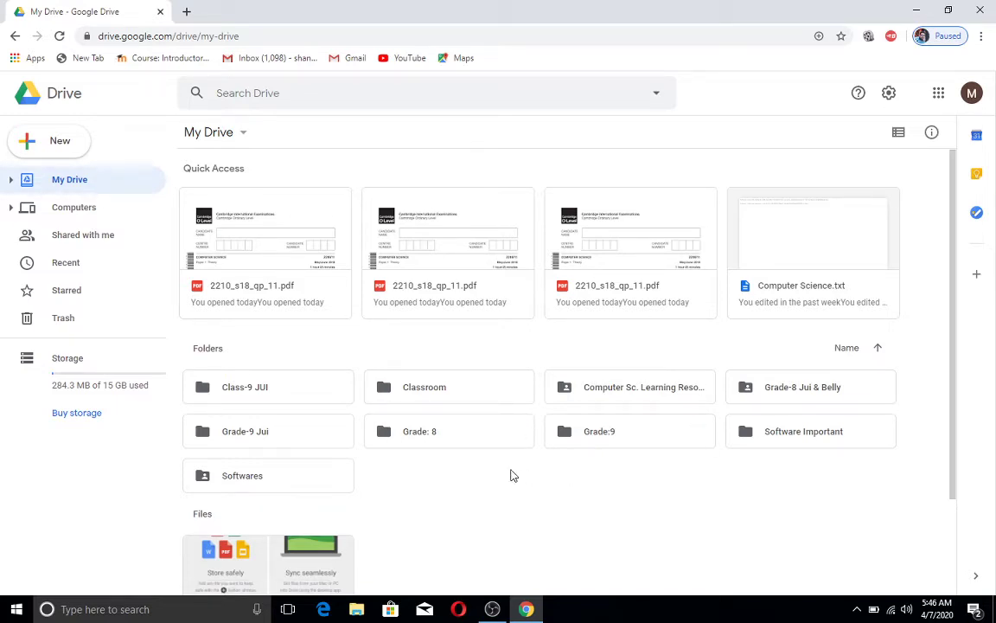
mouse_move(580, 491)
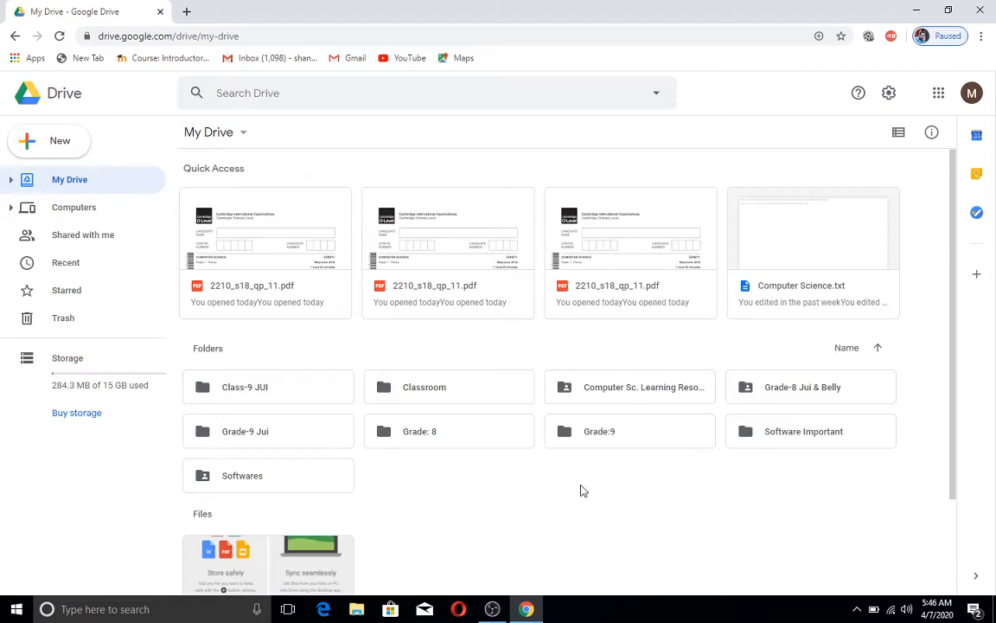
mouse_move(406, 391)
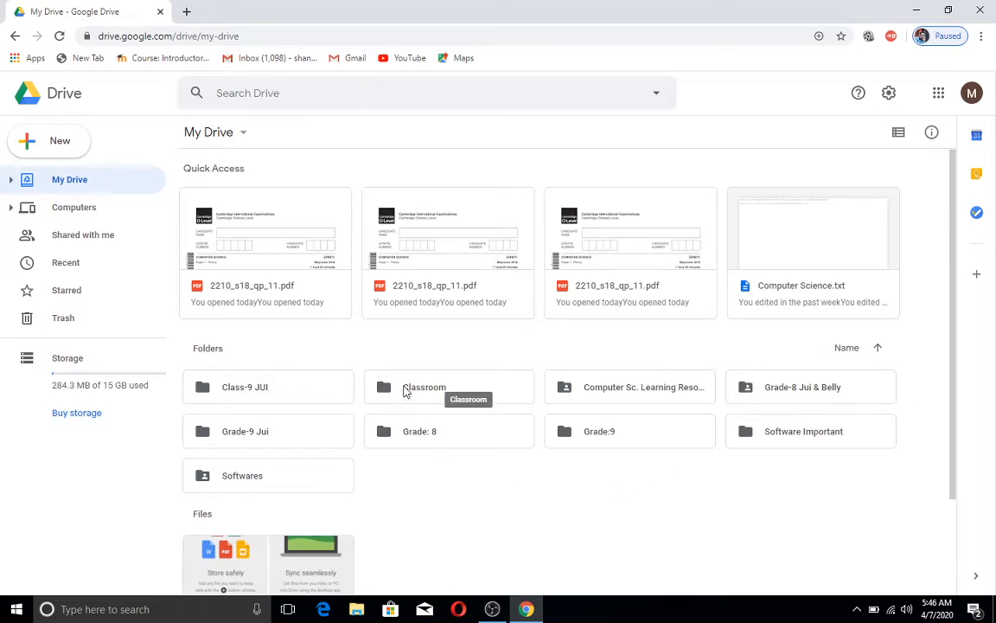
mouse_move(528, 433)
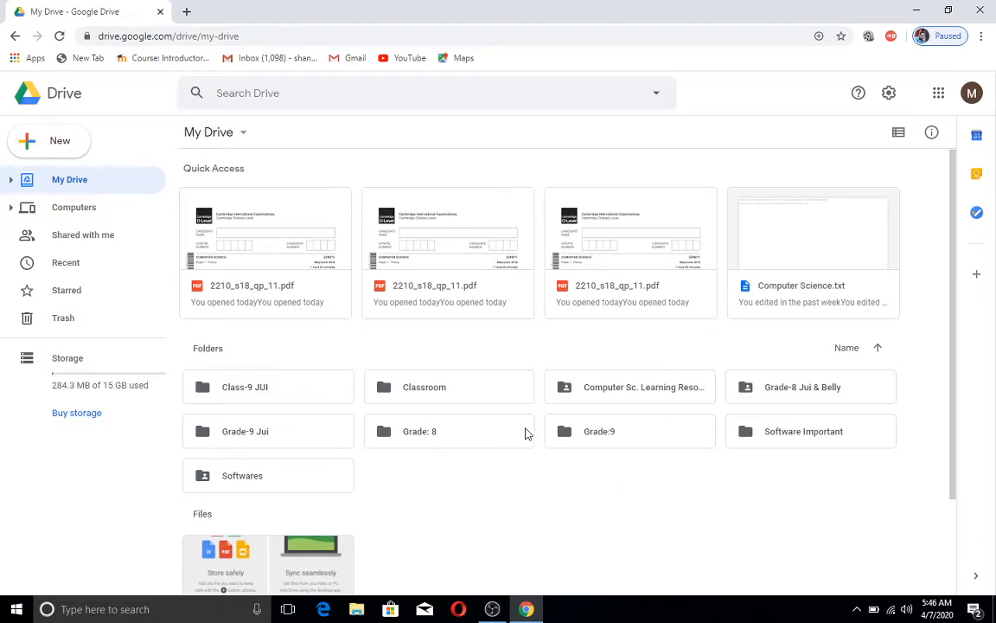
mouse_move(303, 341)
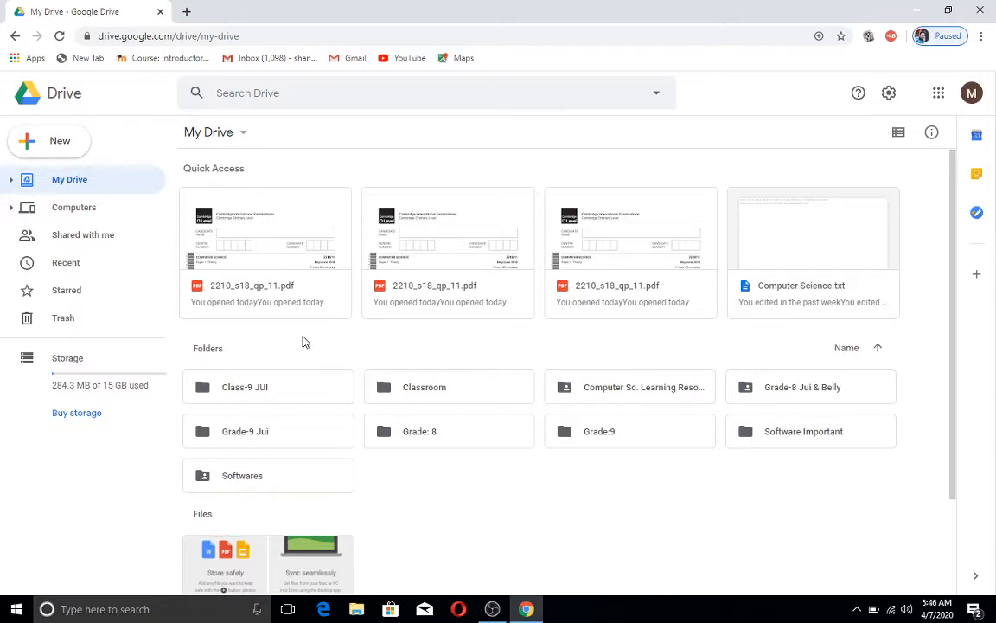
mouse_move(59, 140)
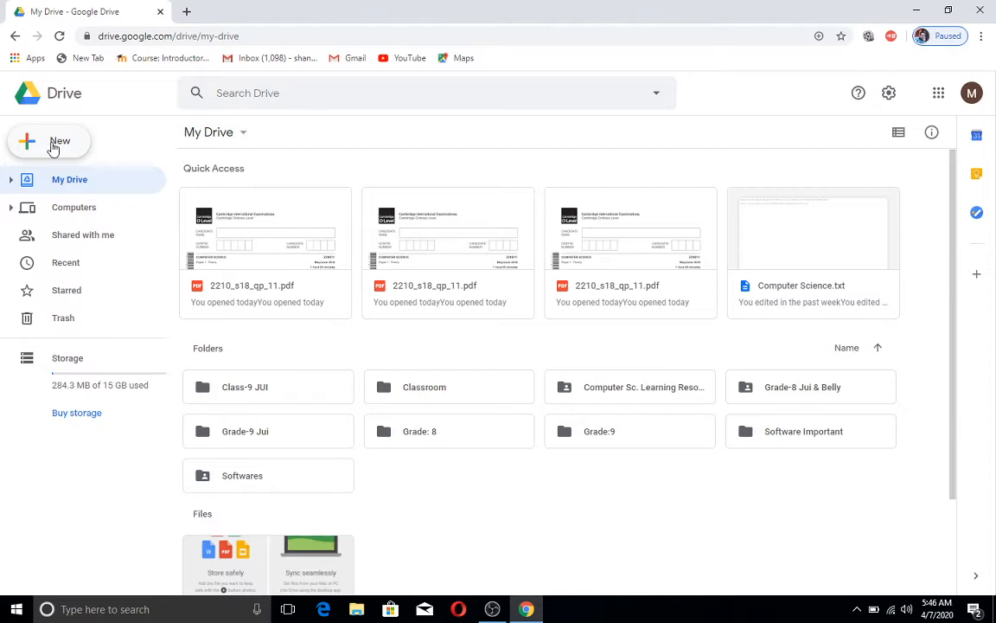
Open the New menu and choose the new Folder option.
left_click(49, 141)
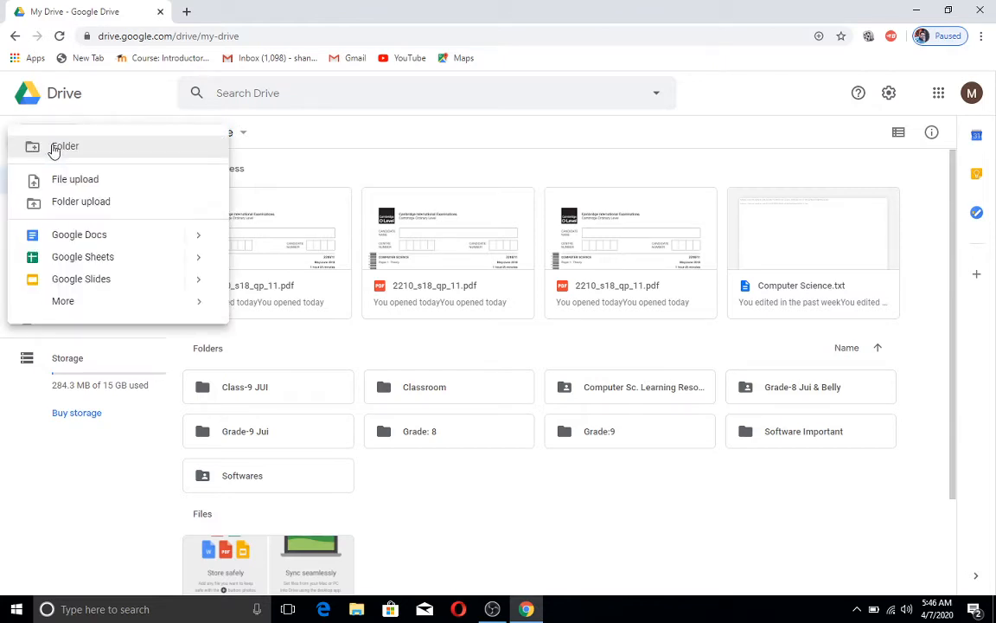
mouse_move(76, 182)
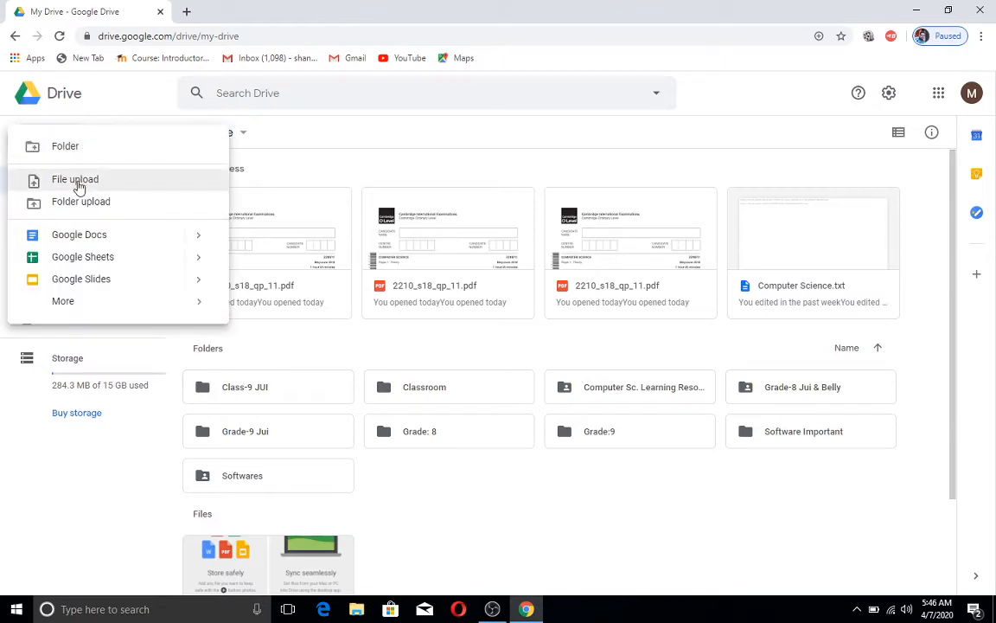
mouse_move(81, 201)
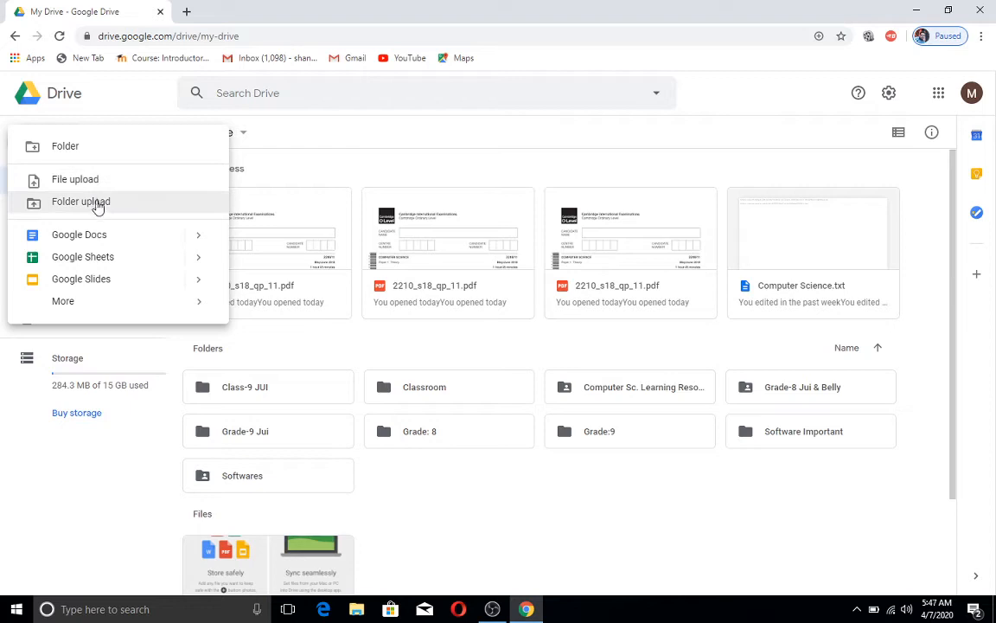
mouse_move(82, 256)
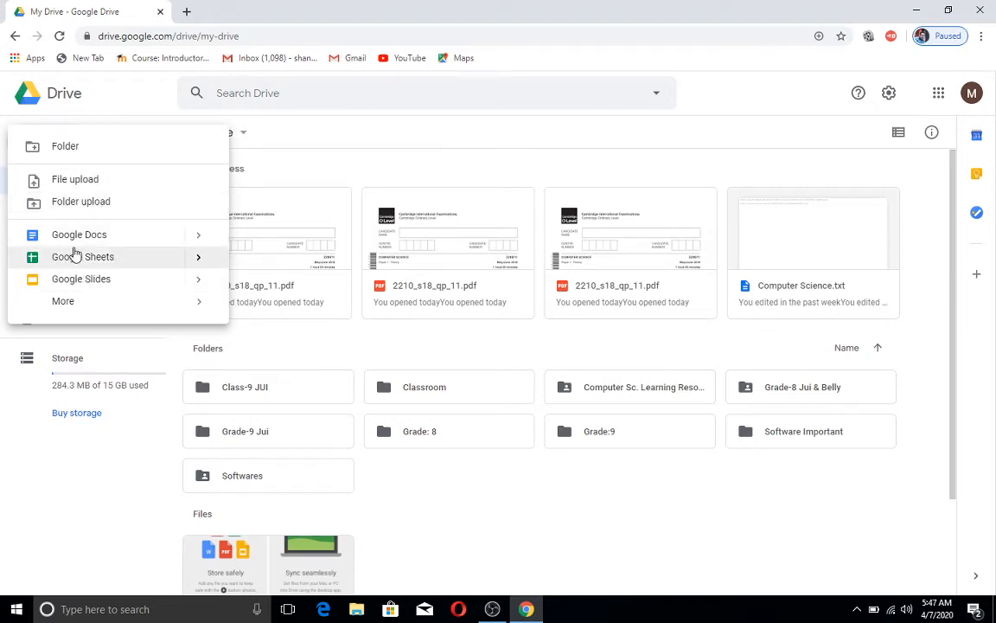
mouse_move(54, 163)
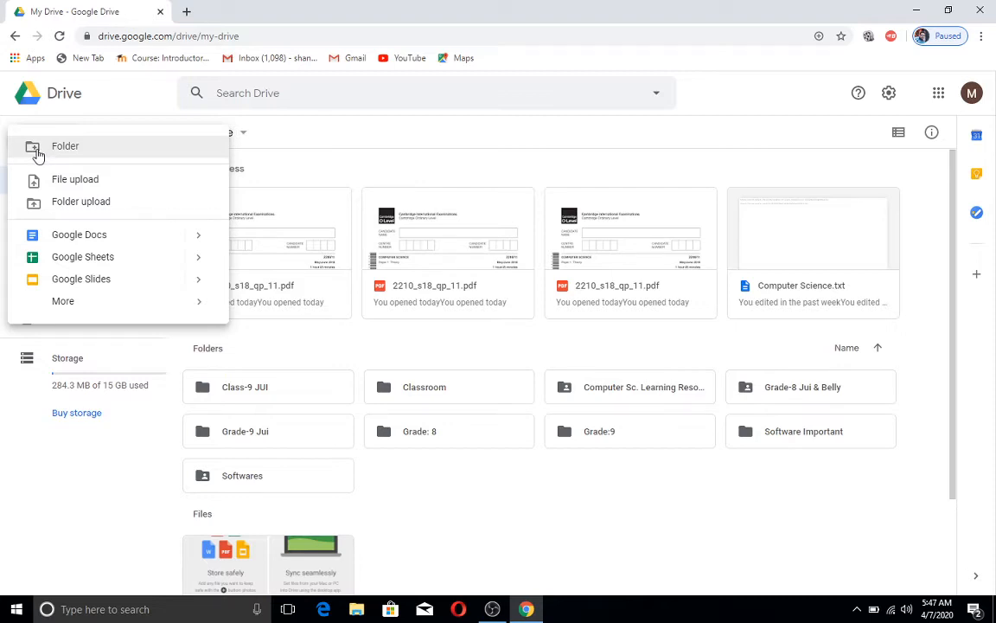
left_click(65, 145)
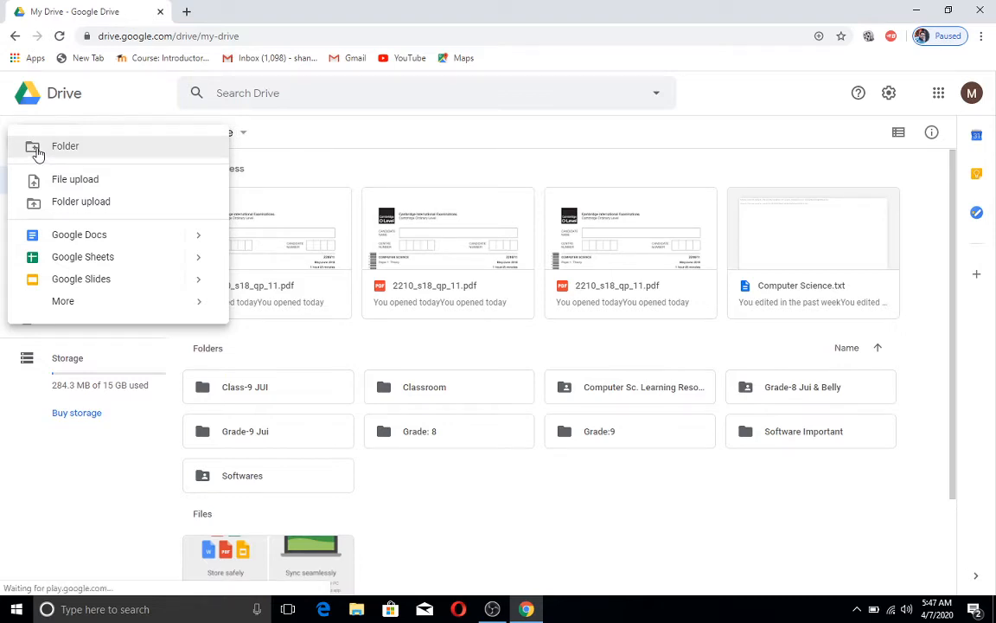
Create a folder named 'Grade: 10' in My Drive and select it.
left_click(65, 145)
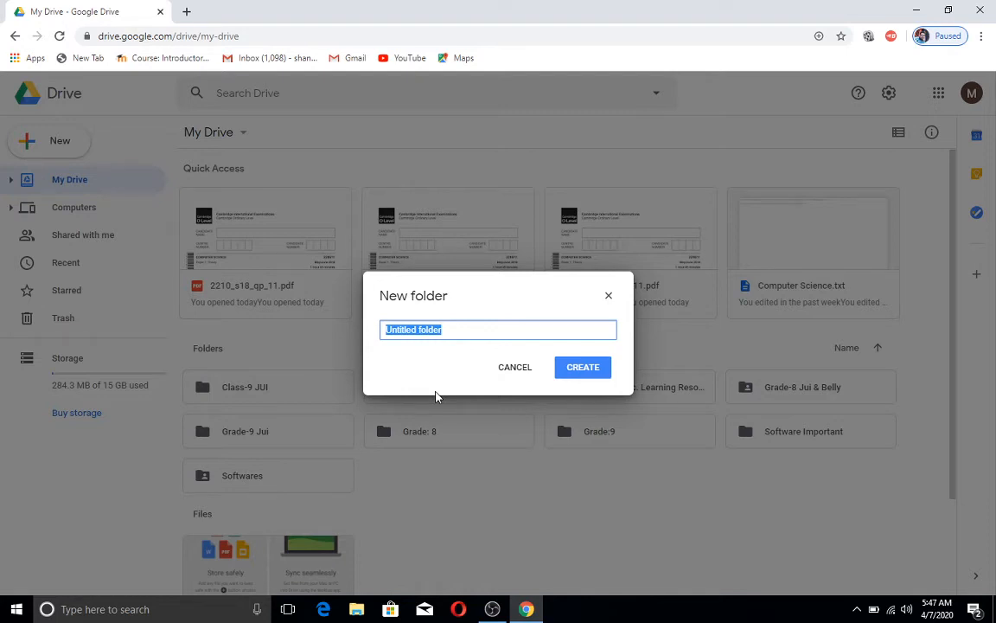
type("Grade")
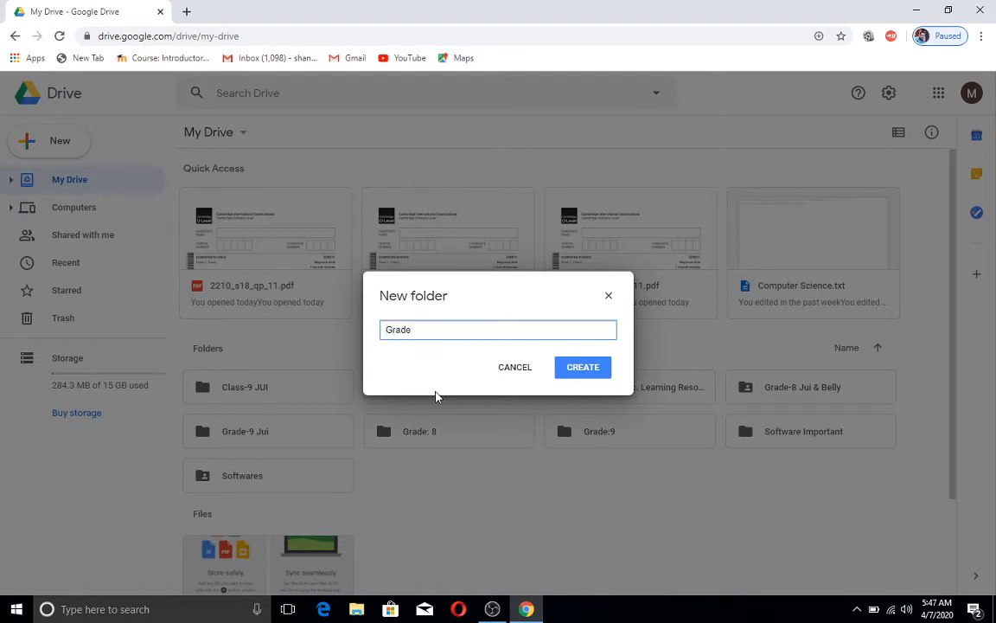
type(":")
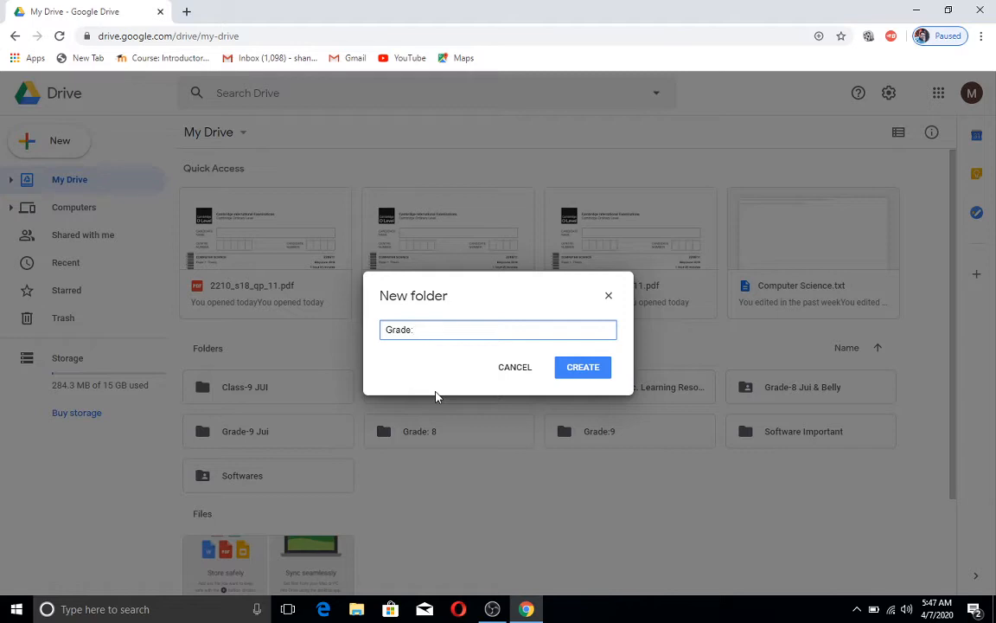
type("10")
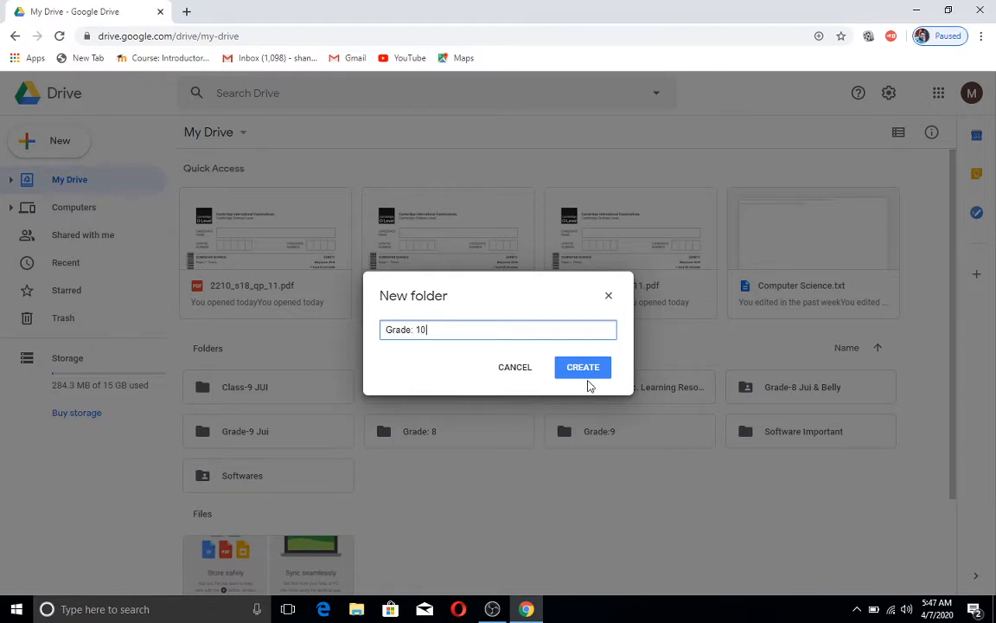
left_click(583, 366)
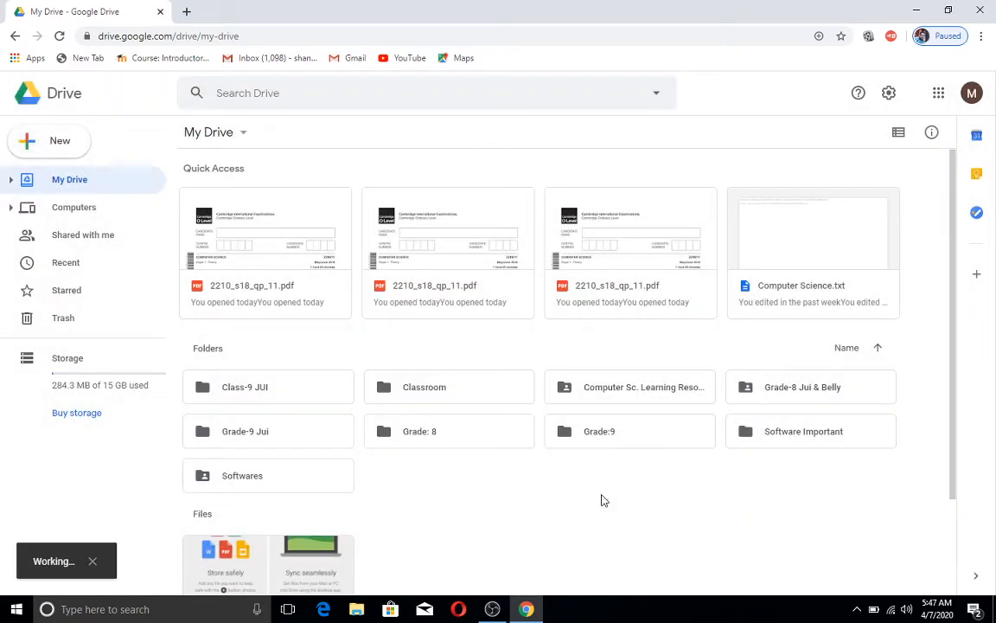
left_click(629, 329)
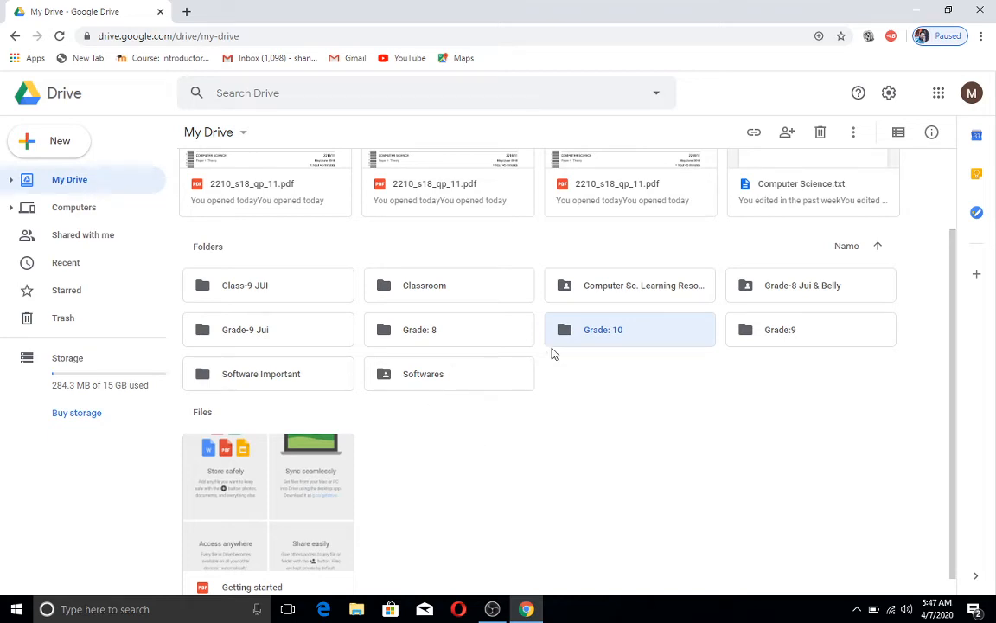
mouse_move(591, 336)
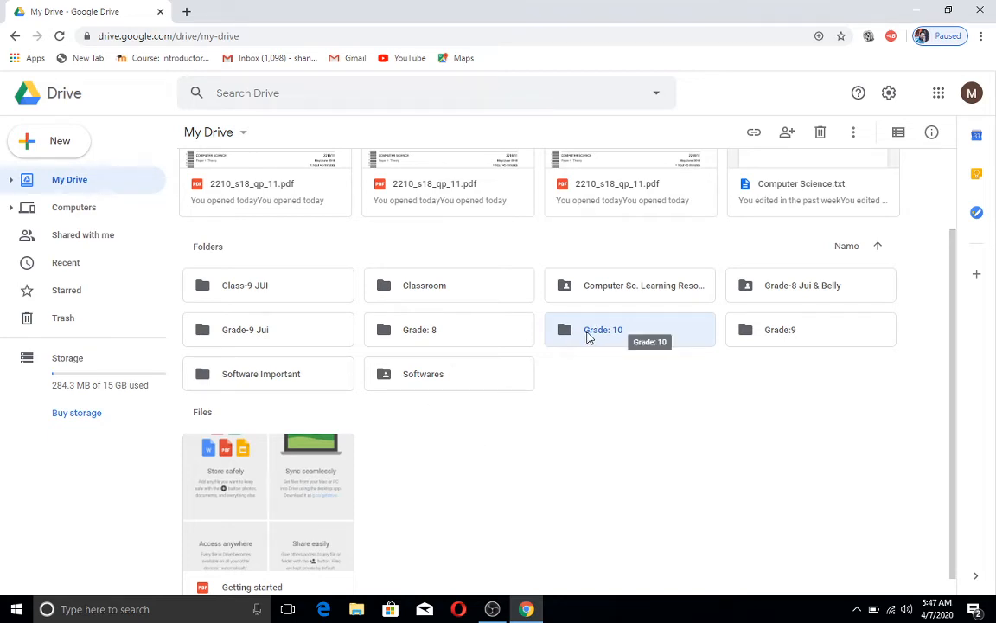
Inside Grade: 10, upload 2210_s18_qp_11 PDF from Local Disk (D:).
double_click(603, 329)
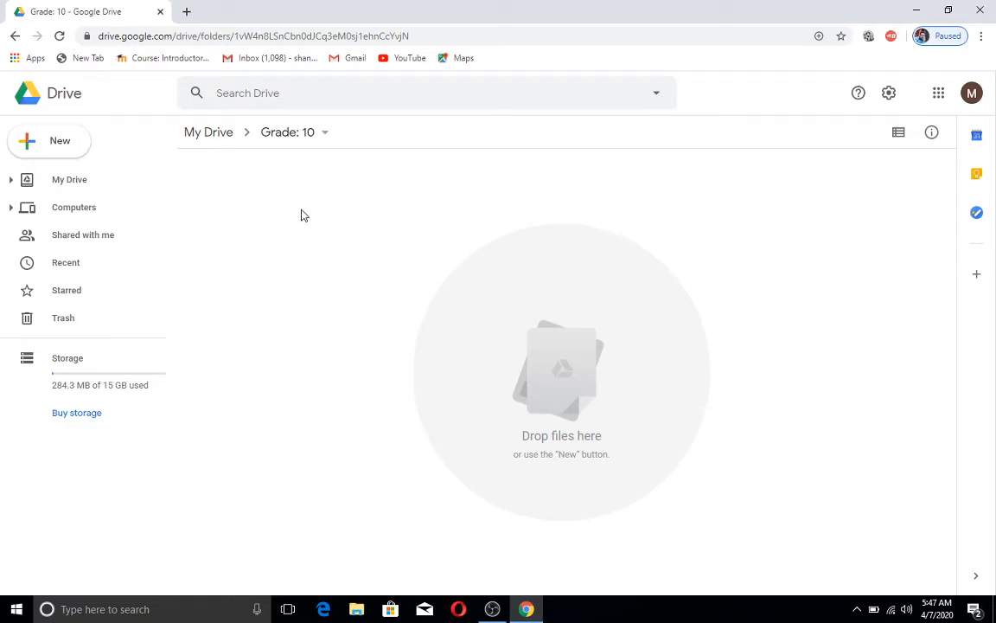
mouse_move(315, 219)
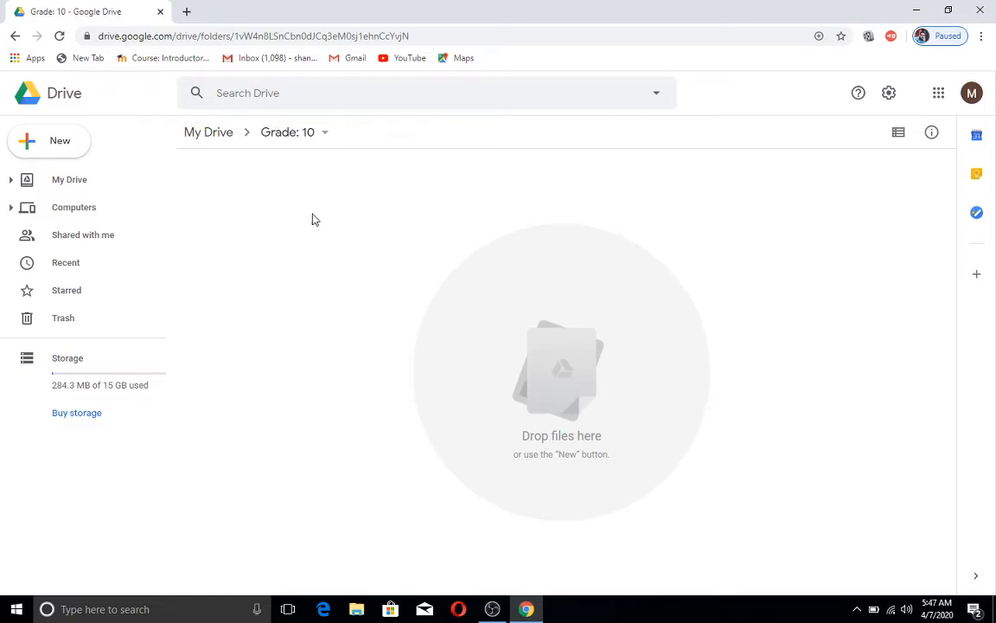
mouse_move(320, 233)
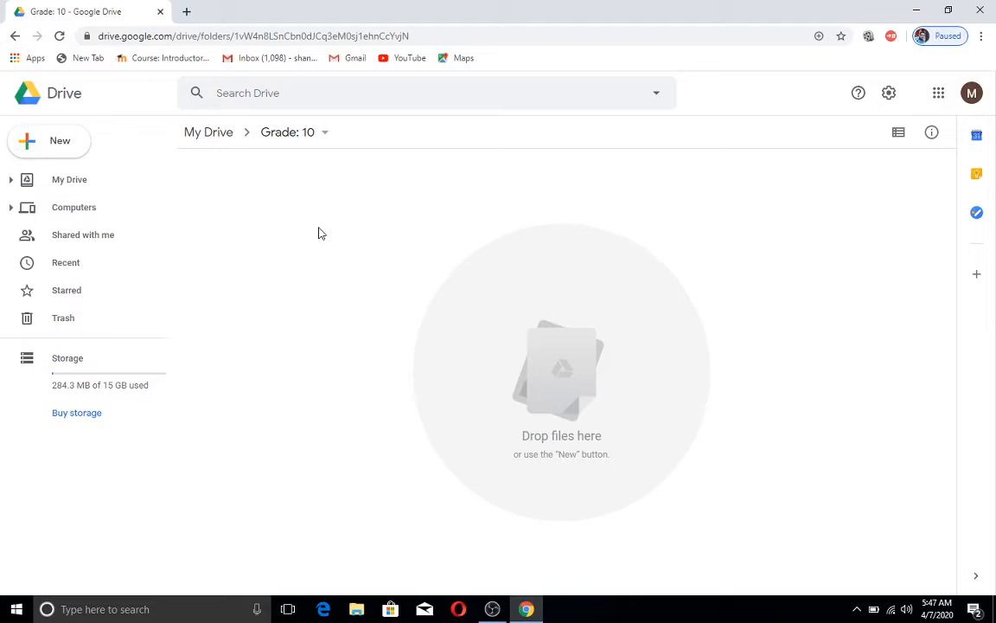
mouse_move(59, 140)
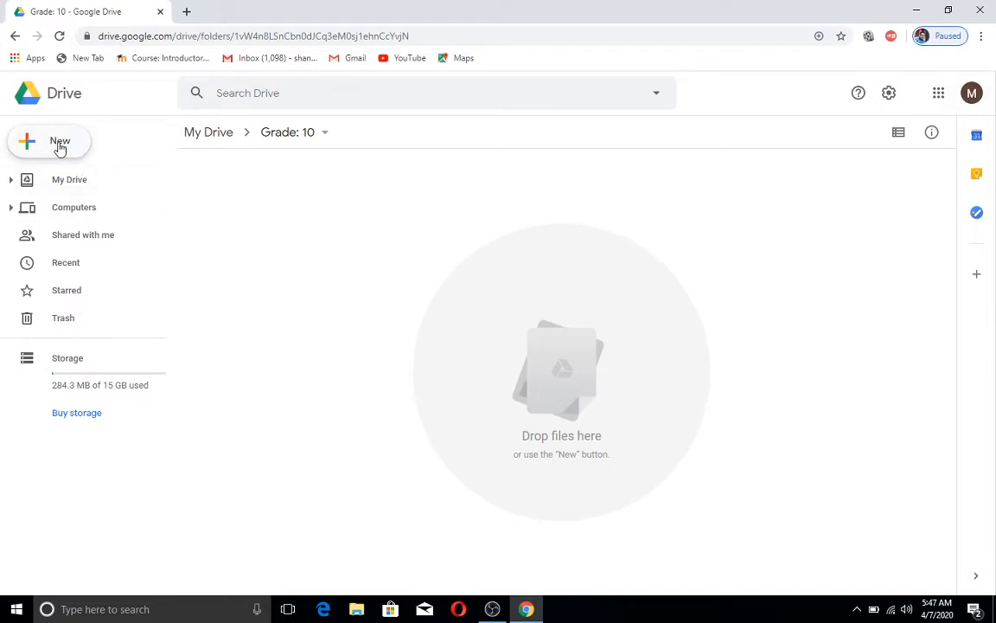
left_click(60, 141)
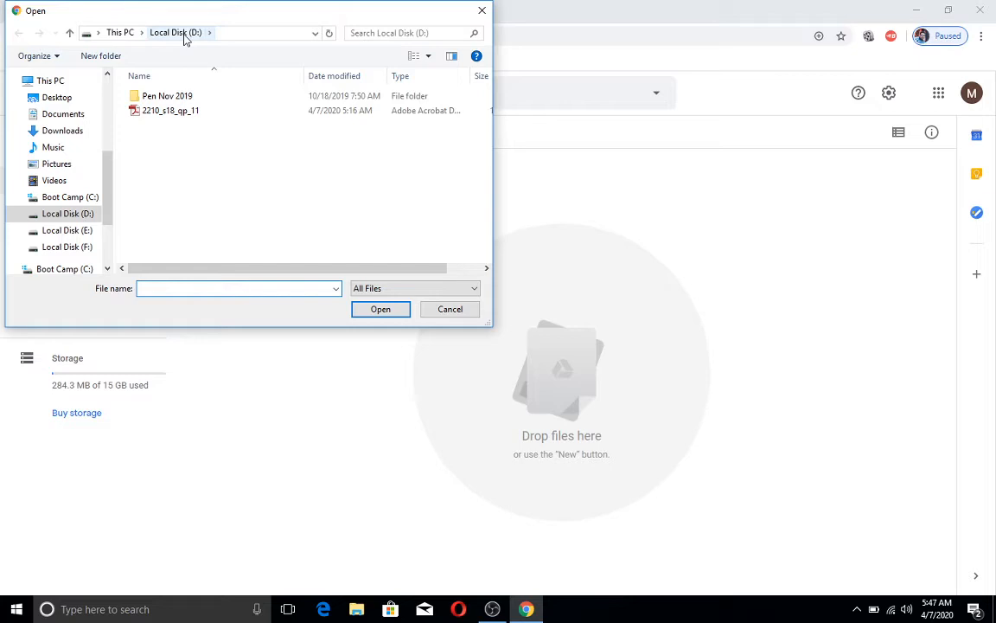
left_click(171, 111)
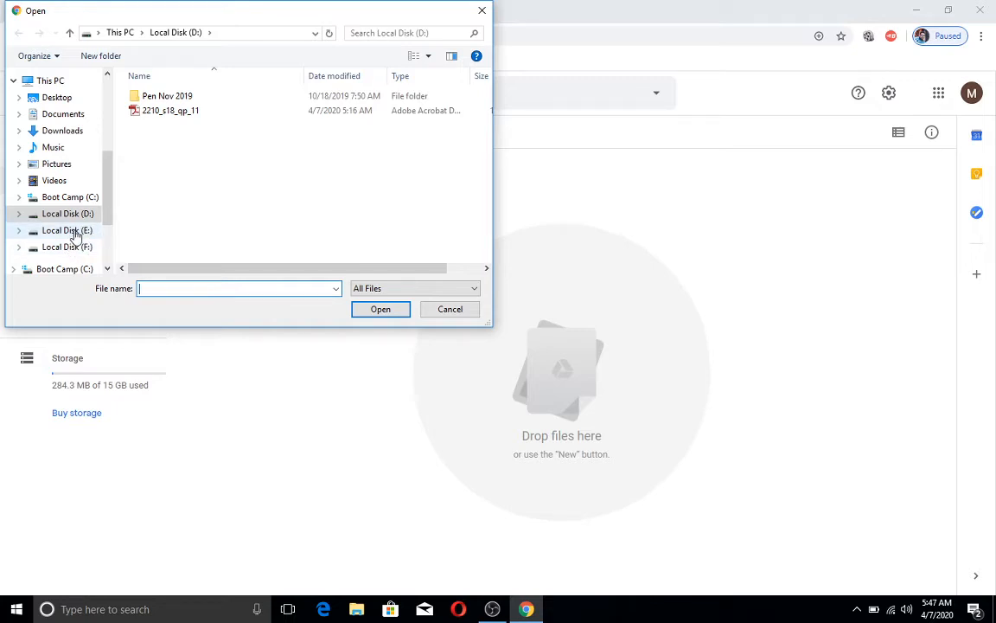
mouse_move(131, 188)
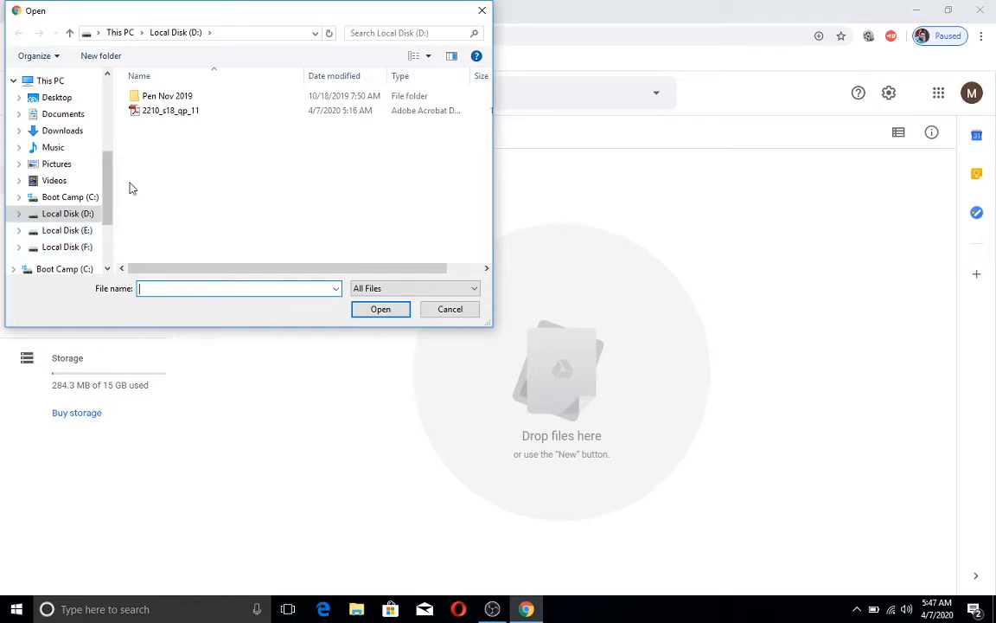
left_click(170, 110)
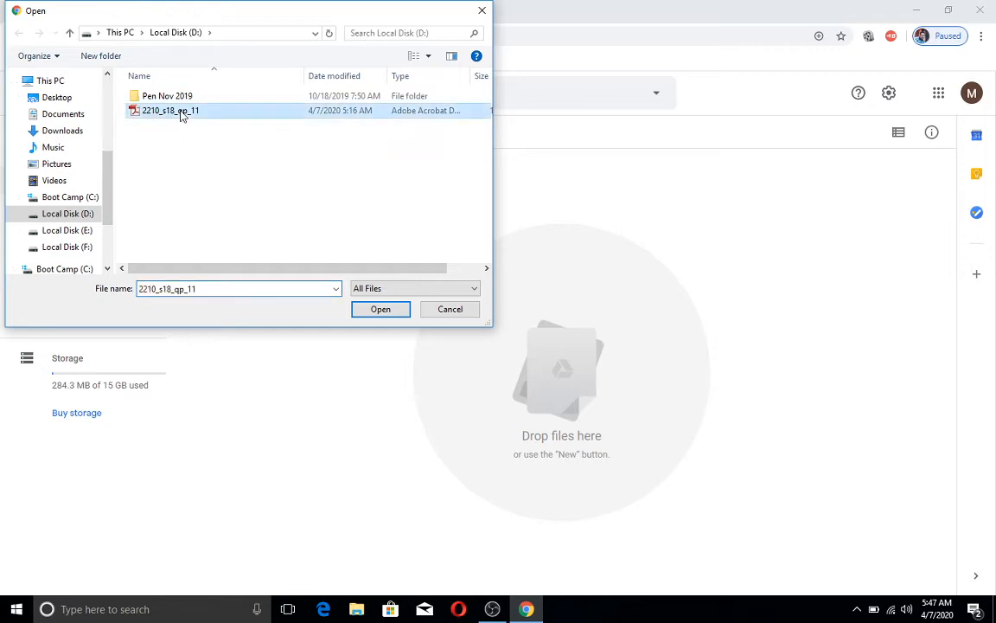
mouse_move(380, 308)
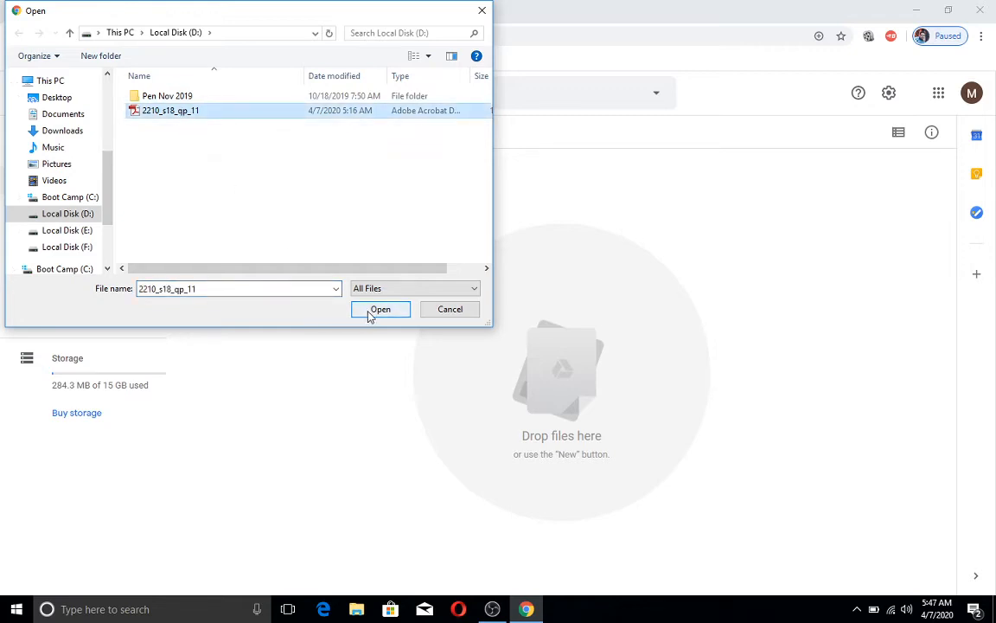
left_click(381, 309)
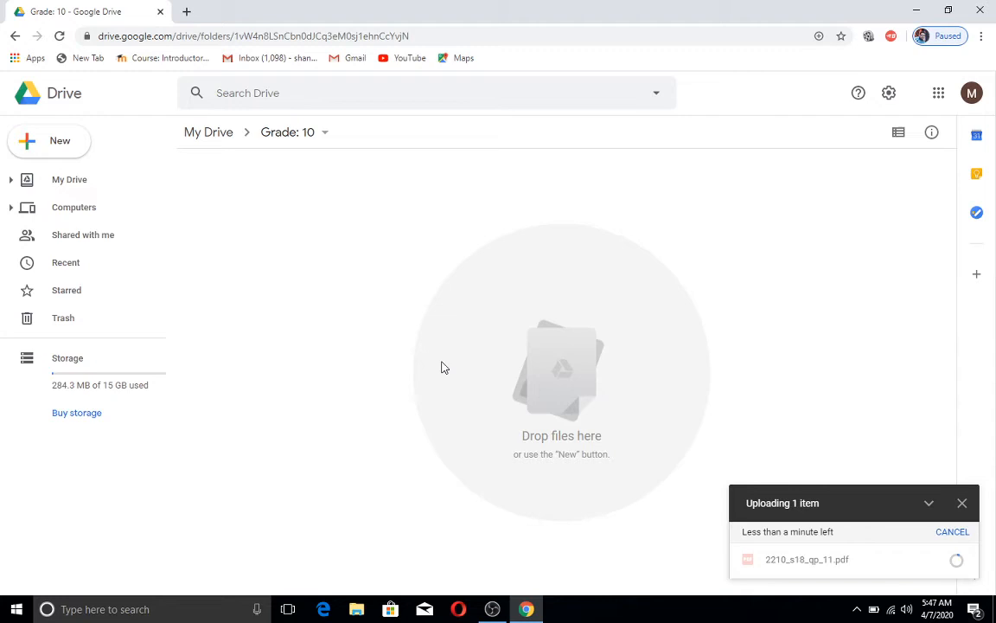
mouse_move(886, 560)
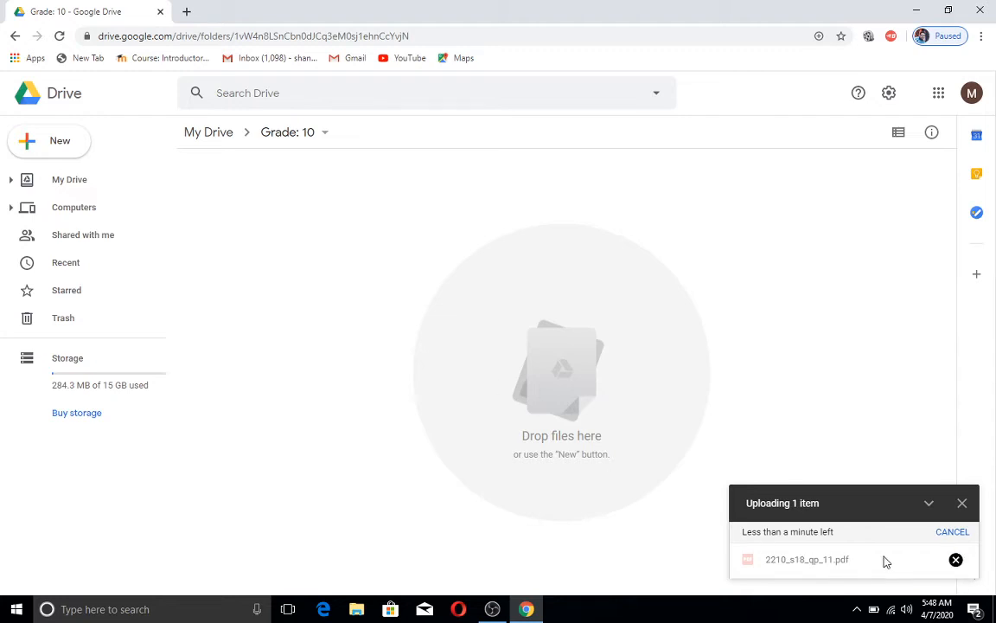
mouse_move(788, 449)
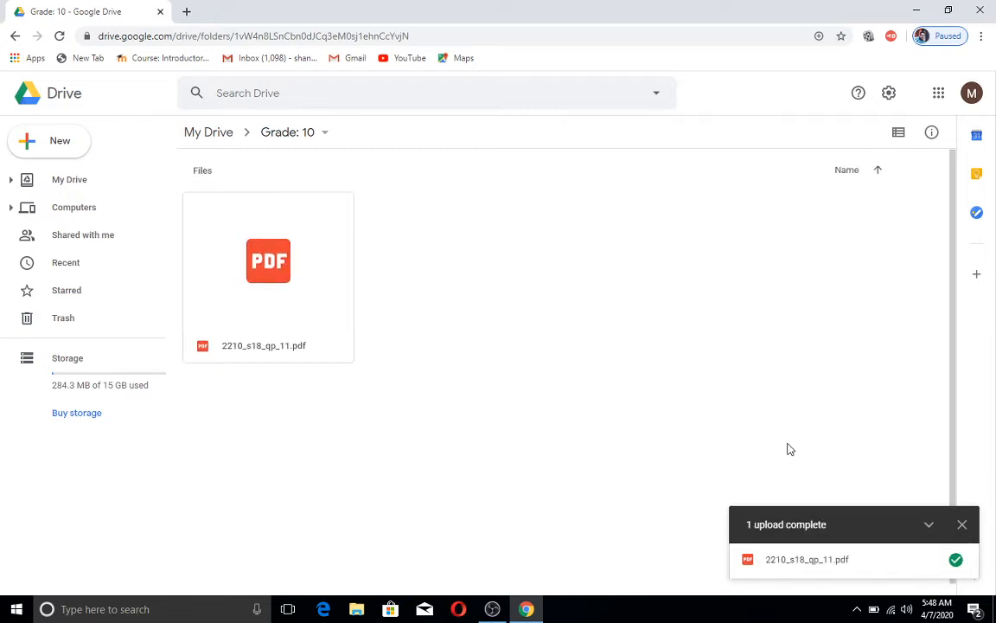
mouse_move(923, 512)
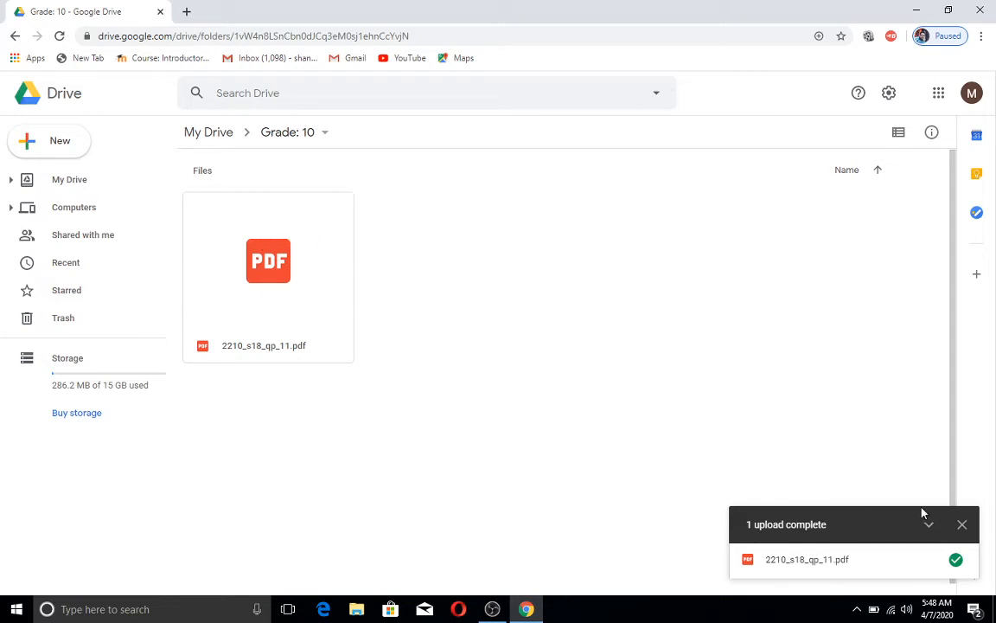
Dismiss the finished 2210_s18_qp_11.pdf upload notice.
left_click(962, 524)
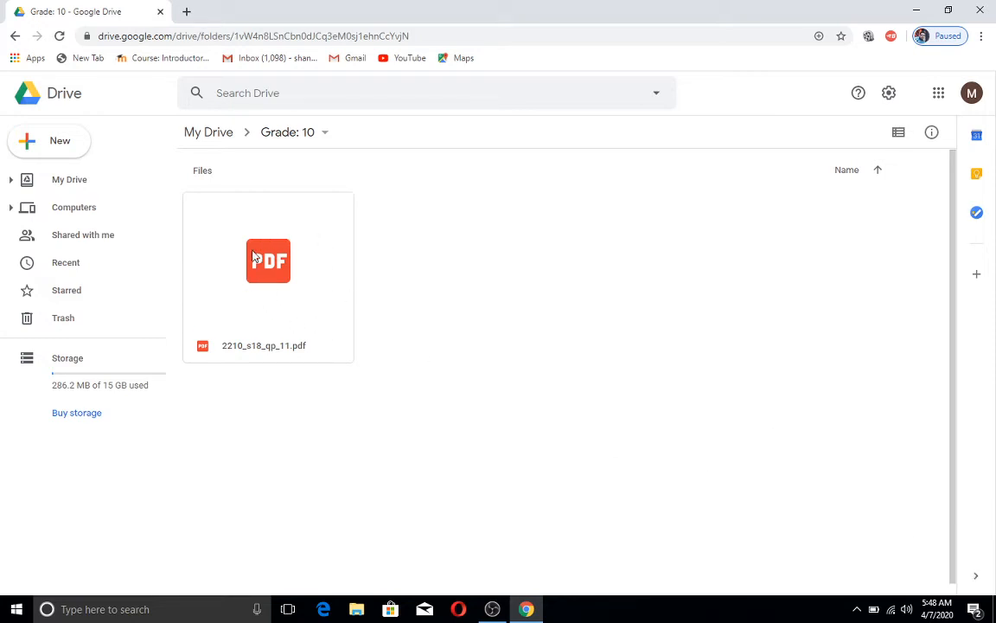
mouse_move(328, 295)
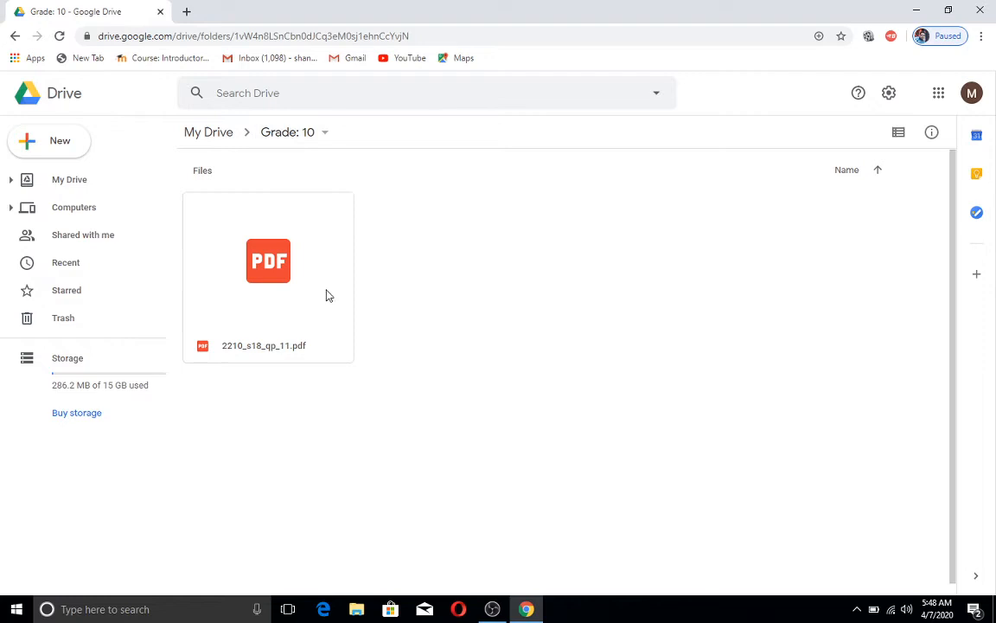
mouse_move(58, 101)
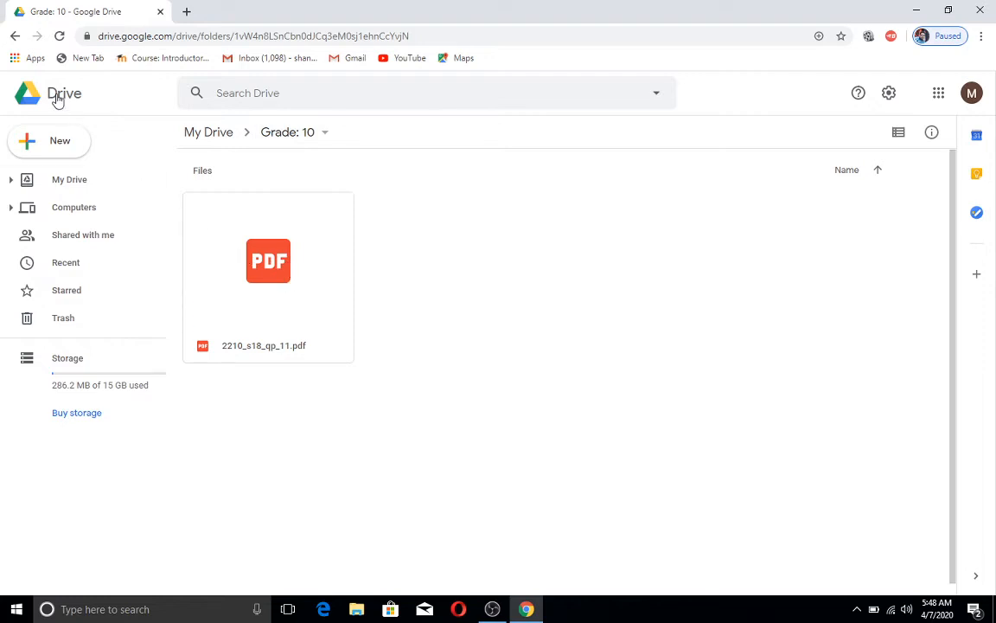
Return to My Drive, reopen Grade: 10 and preview 2210_s18_qp_11.pdf.
left_click(15, 36)
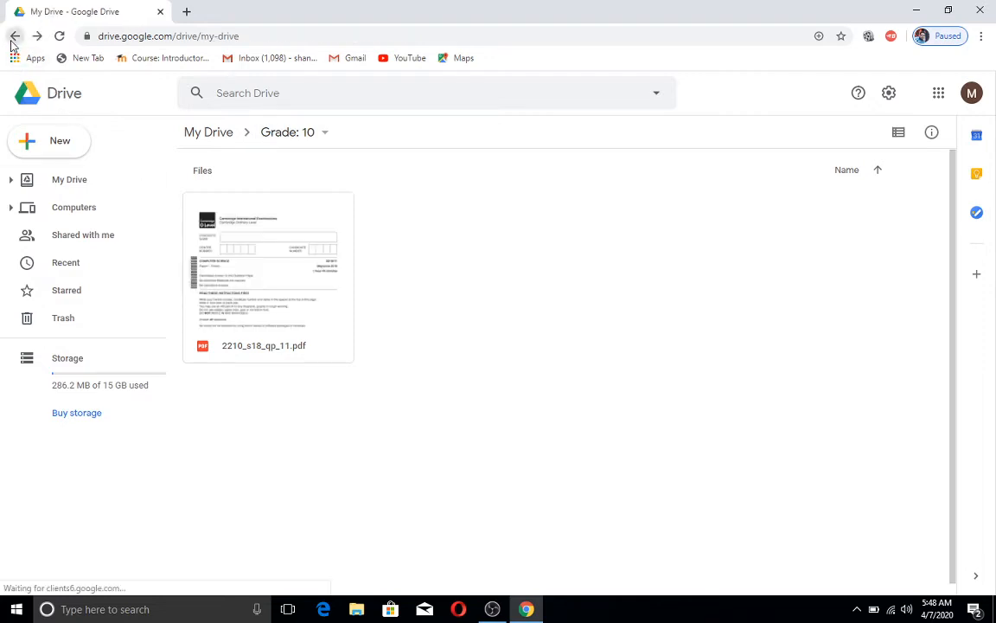
left_click(15, 35)
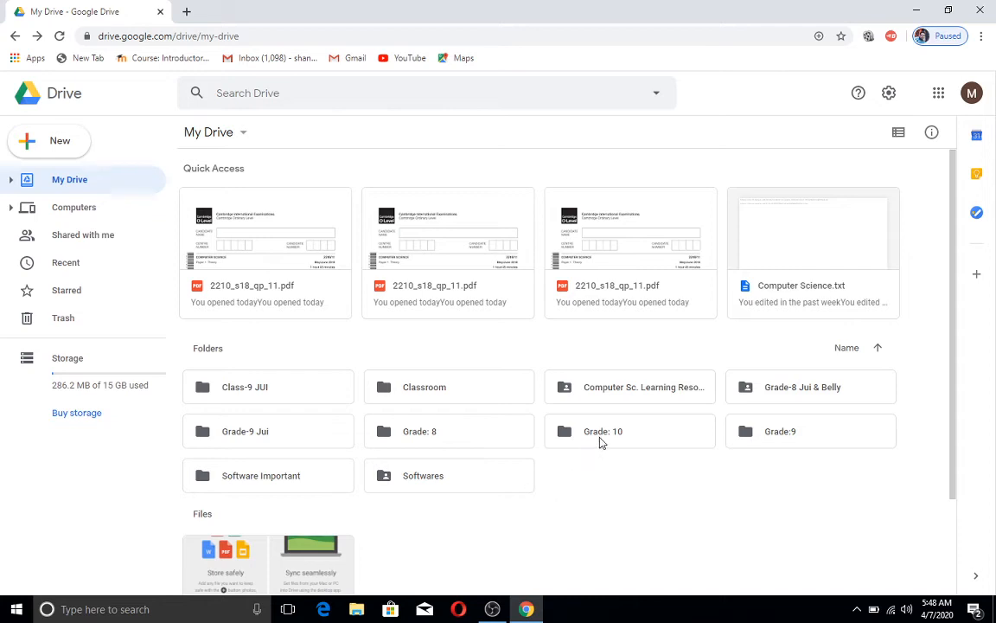
double_click(603, 430)
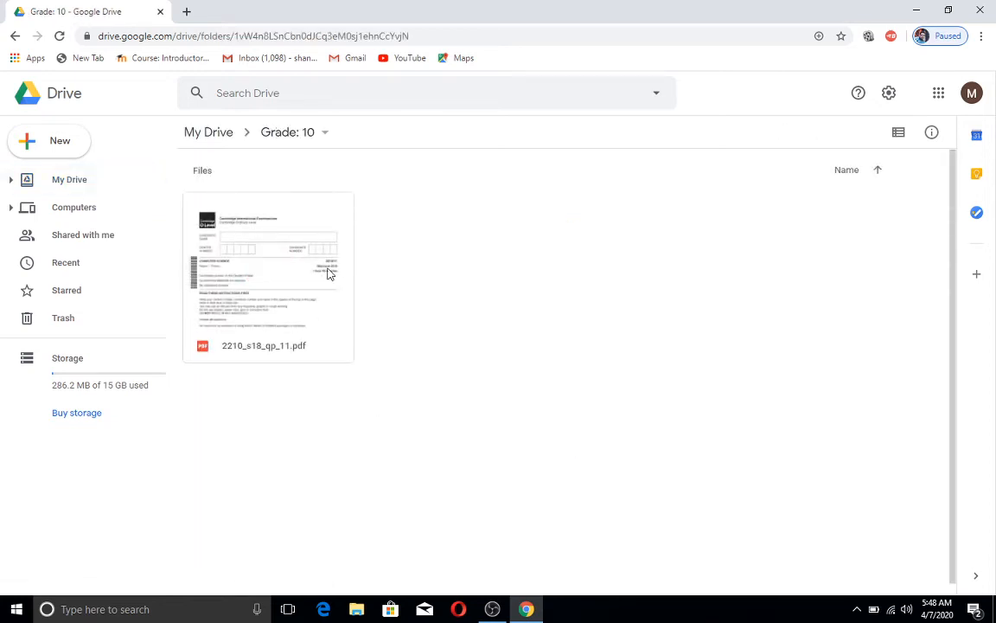
mouse_move(303, 295)
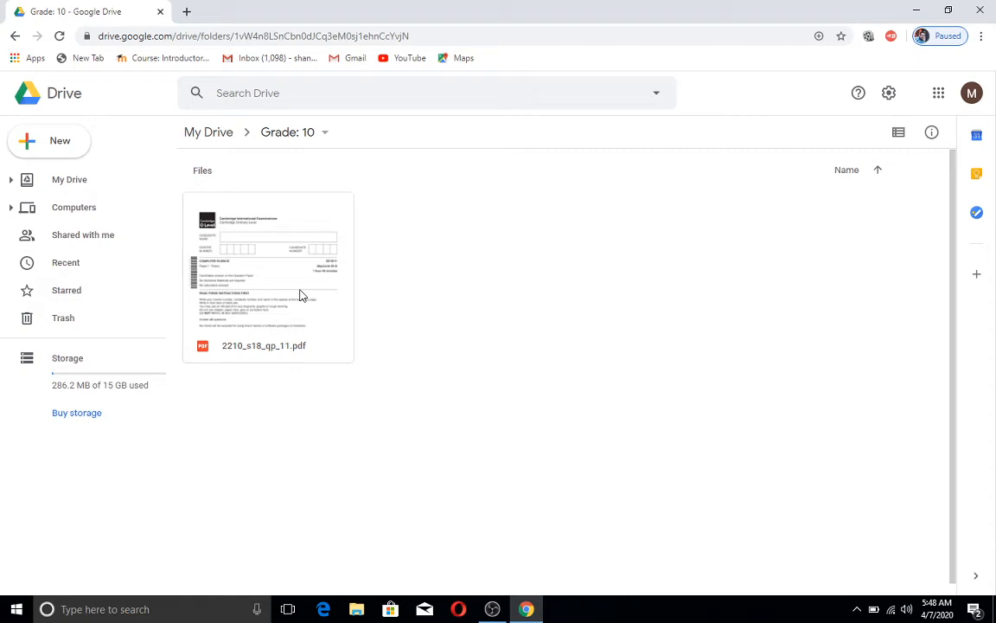
mouse_move(327, 260)
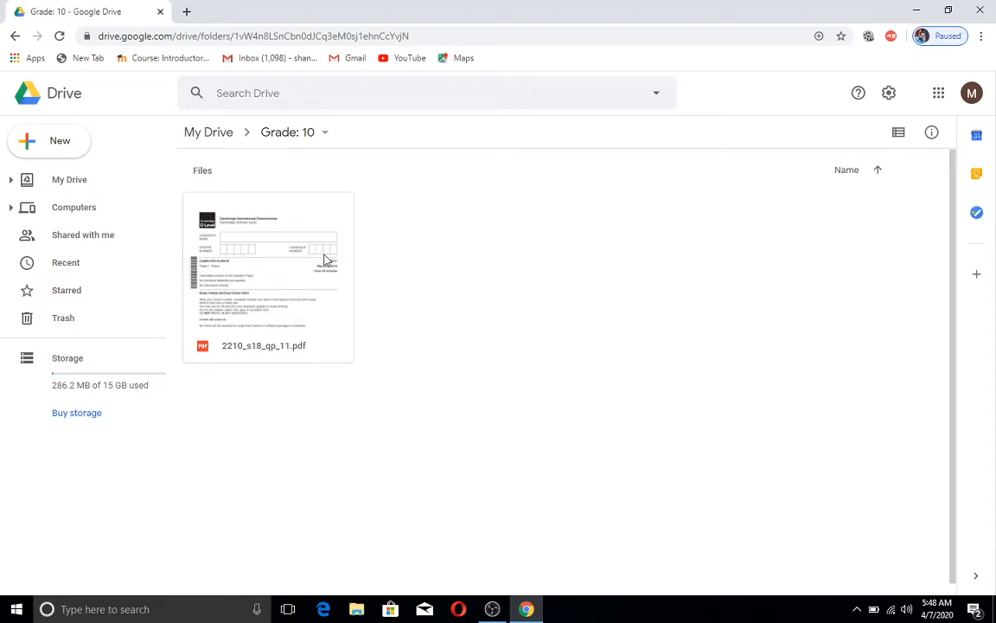
mouse_move(414, 272)
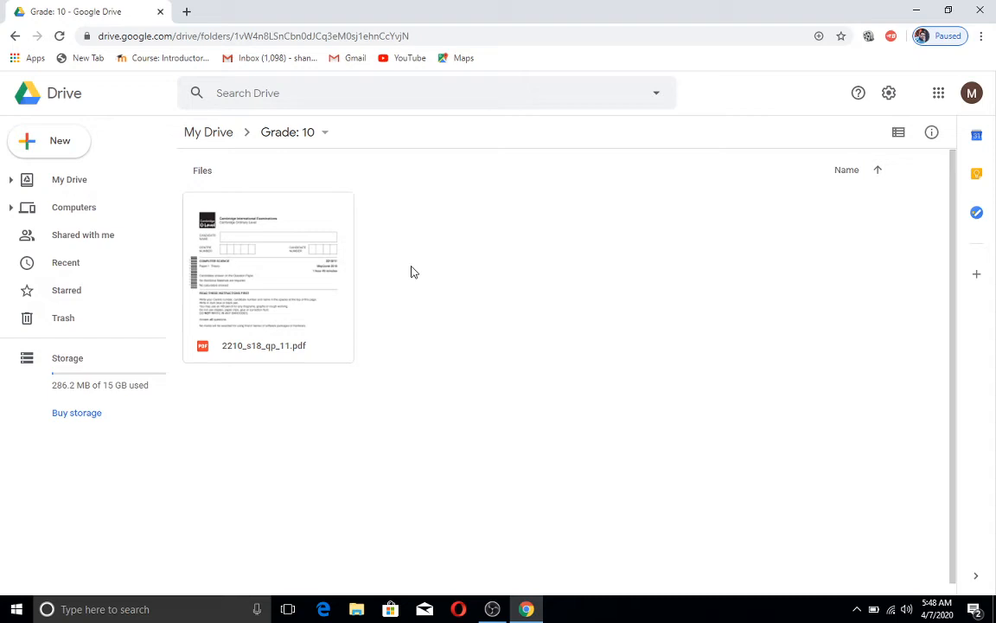
mouse_move(320, 308)
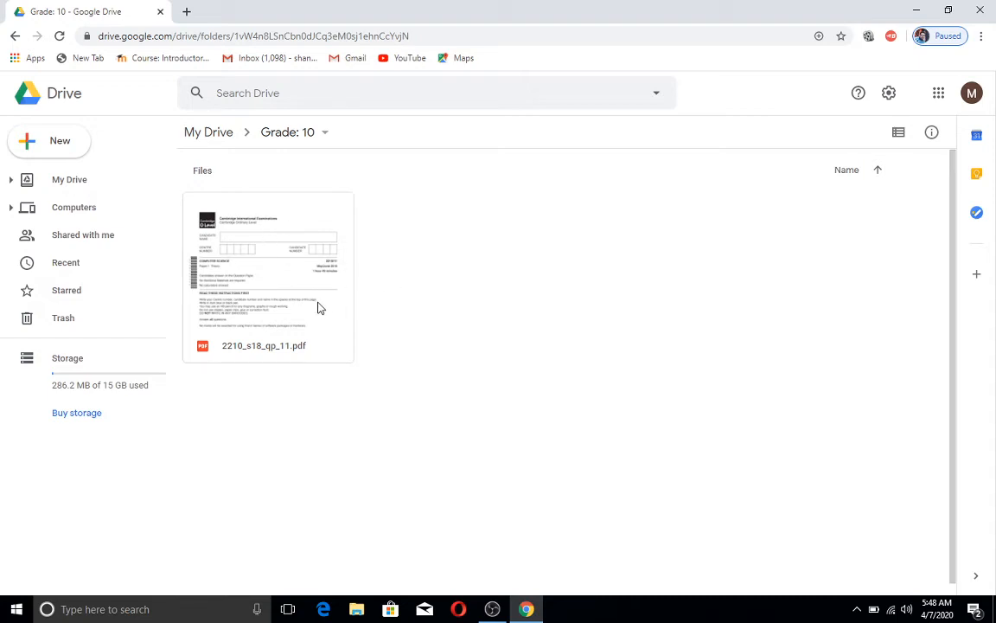
mouse_move(266, 259)
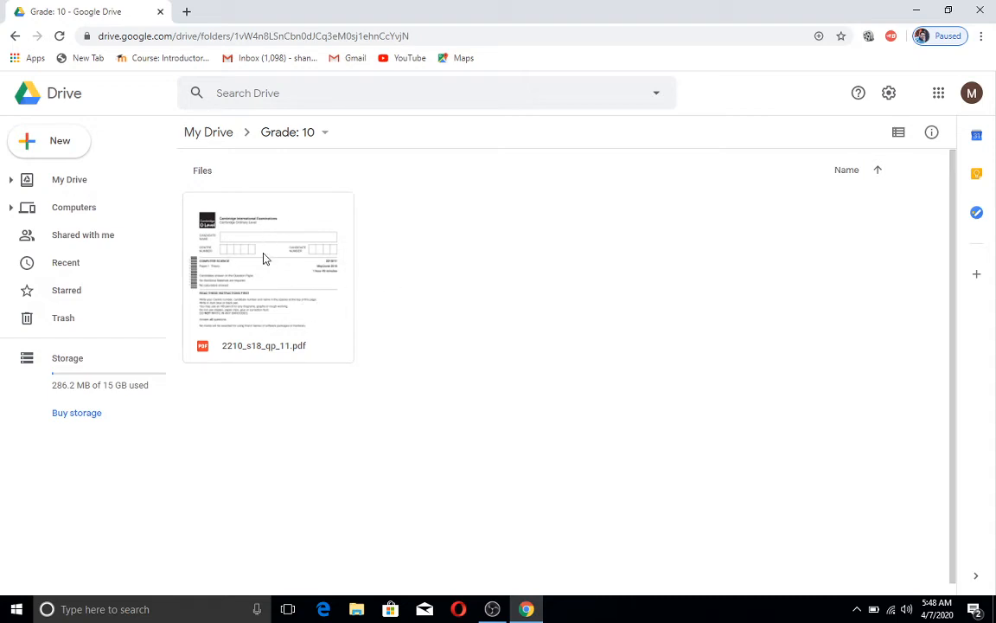
double_click(268, 260)
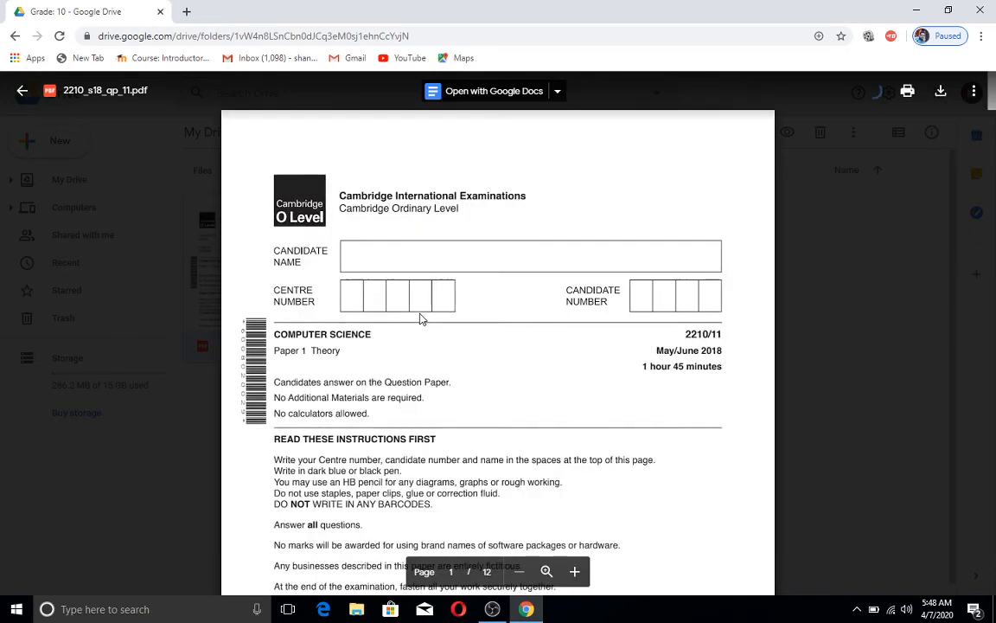
mouse_move(529, 284)
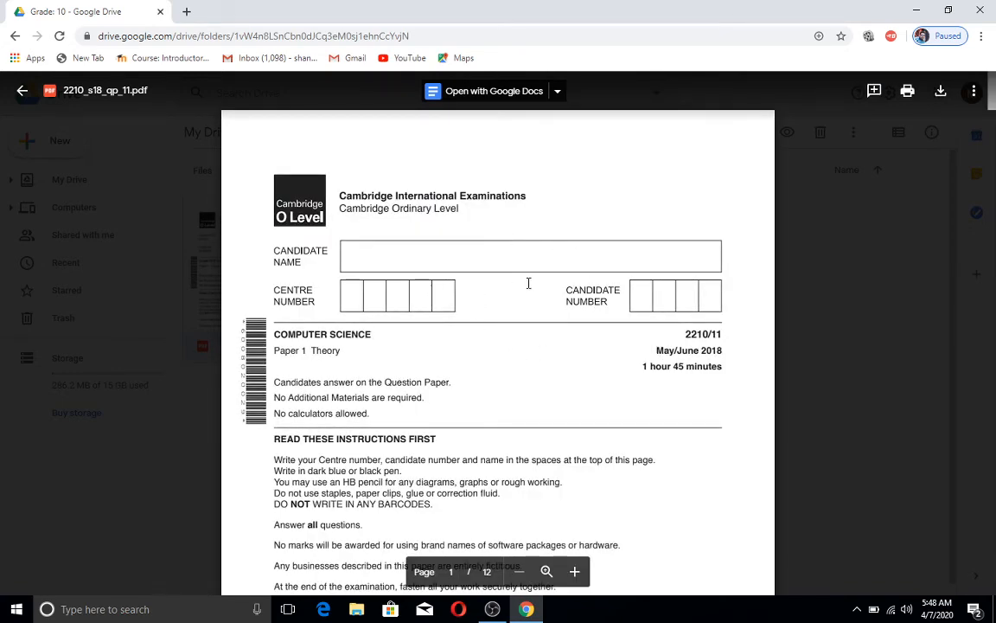
mouse_move(941, 92)
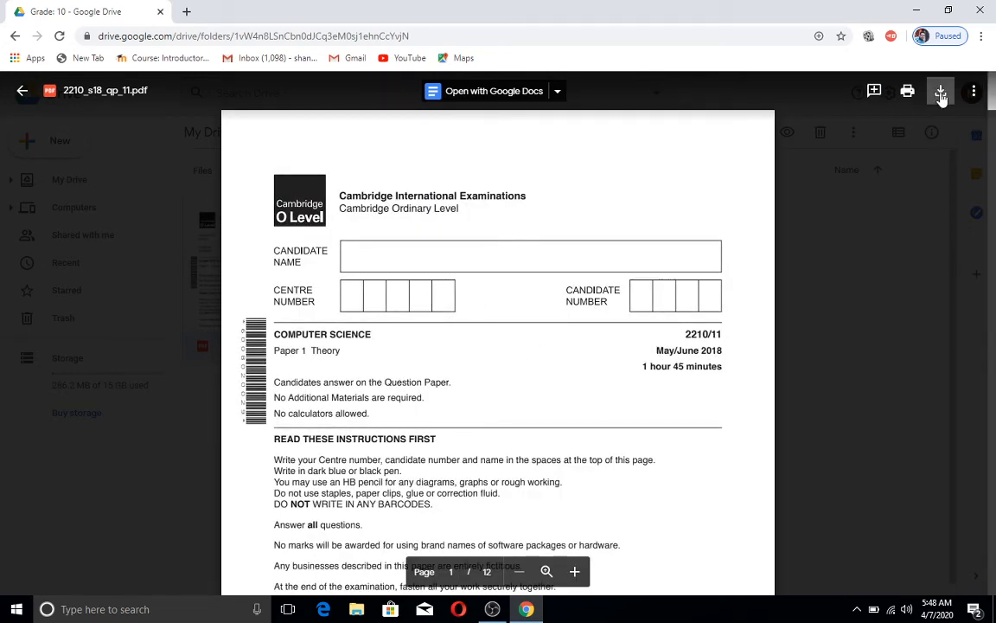
Download 2210_s18_qp_11.pdf from the preview and show it in its folder.
left_click(941, 90)
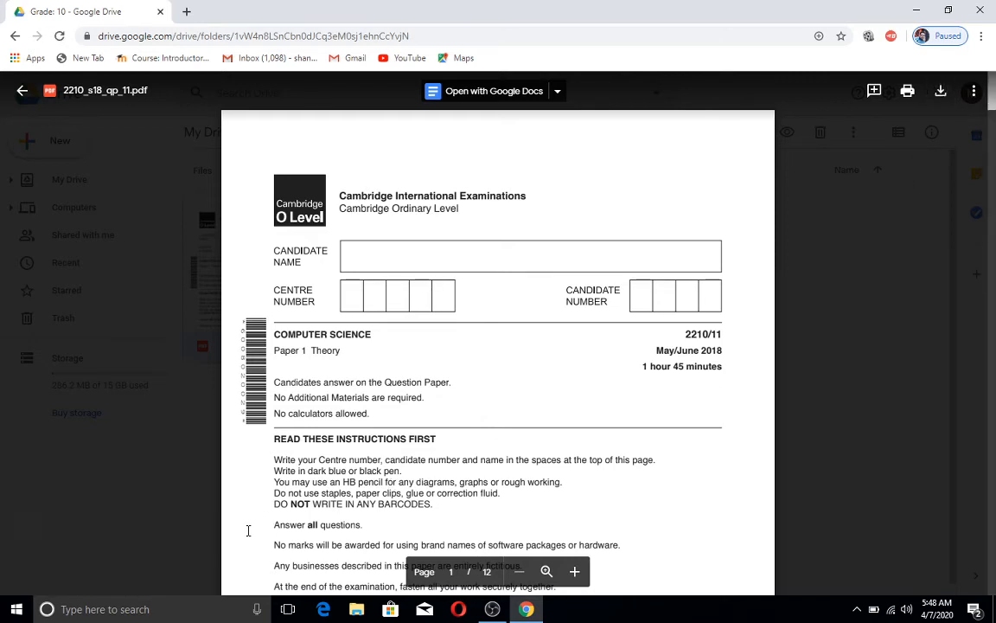
left_click(941, 90)
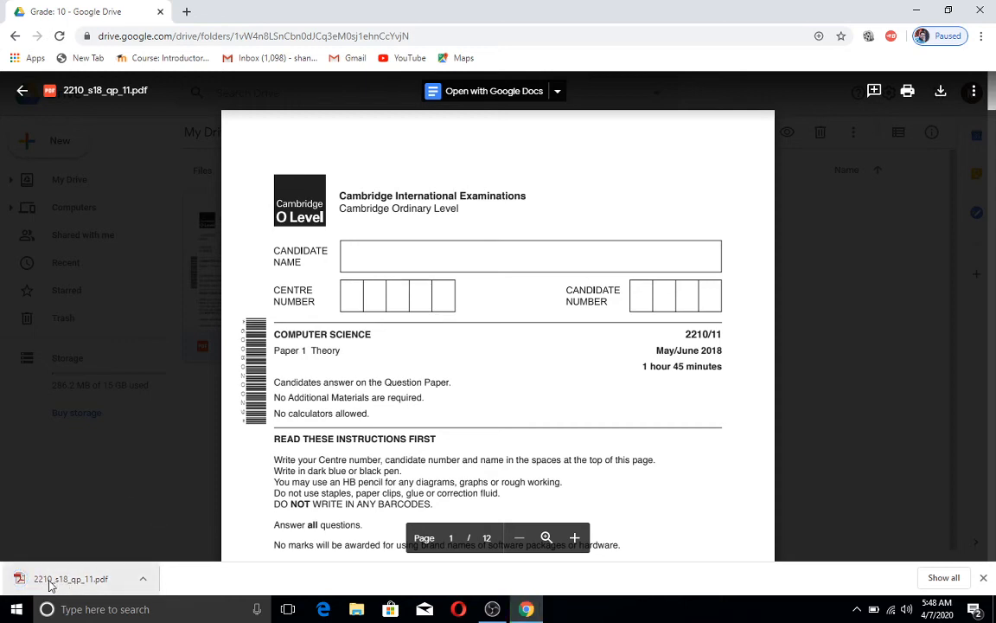
left_click(142, 579)
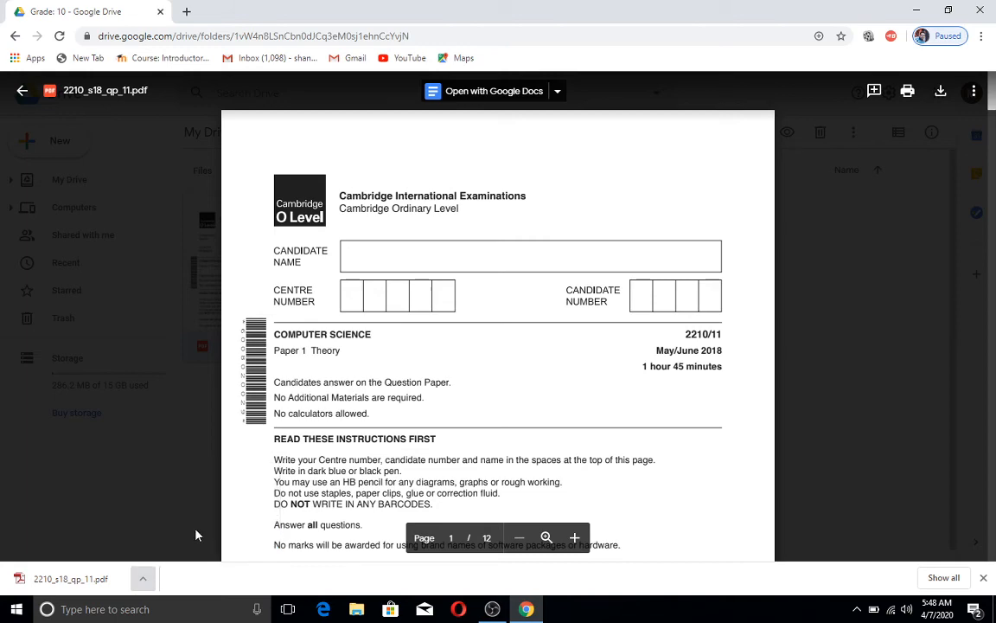
left_click(357, 609)
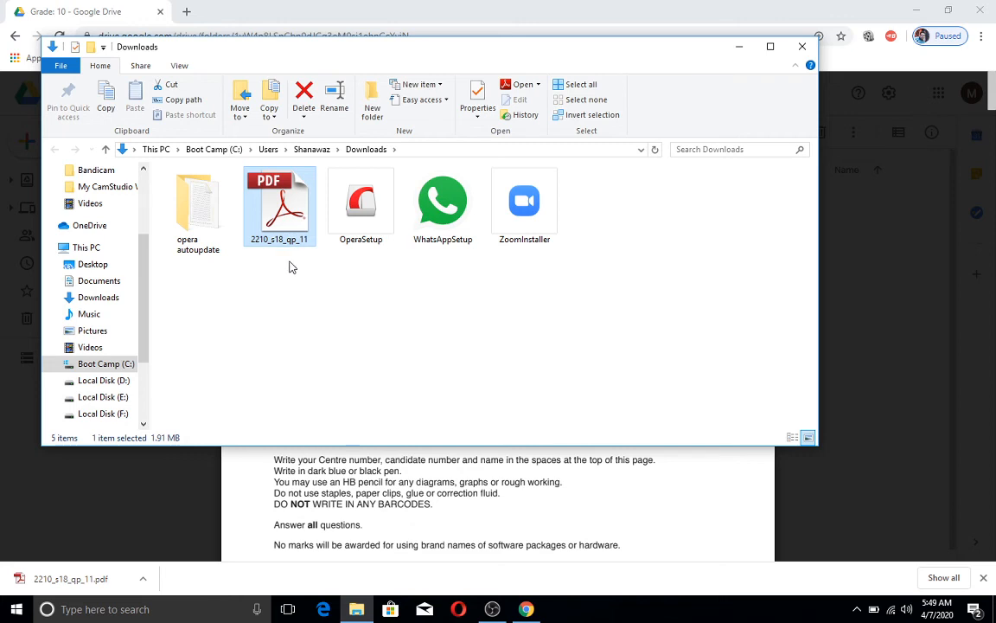
Check the PDF in Downloads, clear the selection and close File Explorer.
left_click(315, 264)
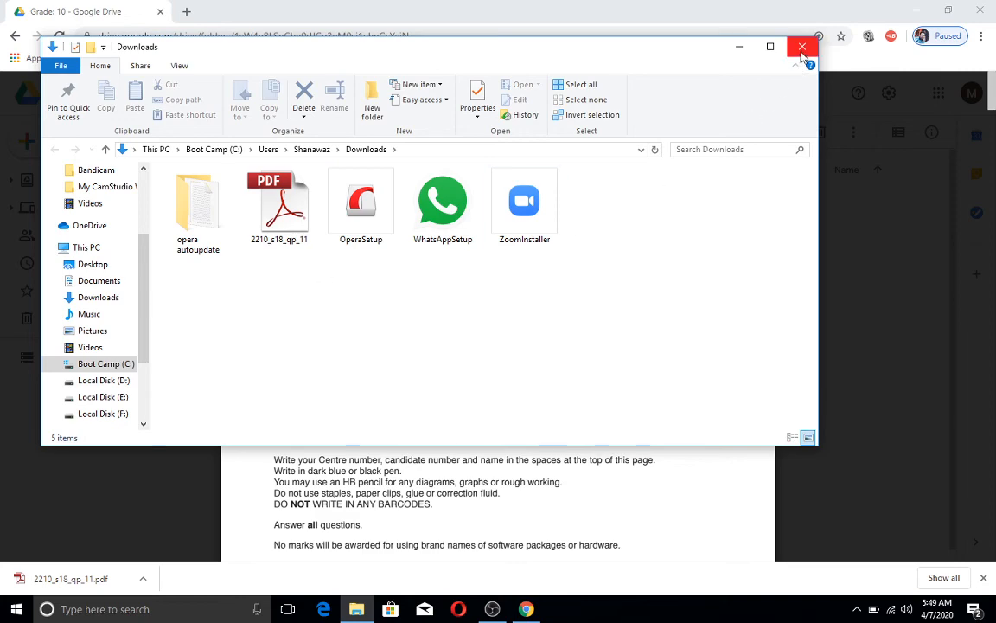
left_click(802, 46)
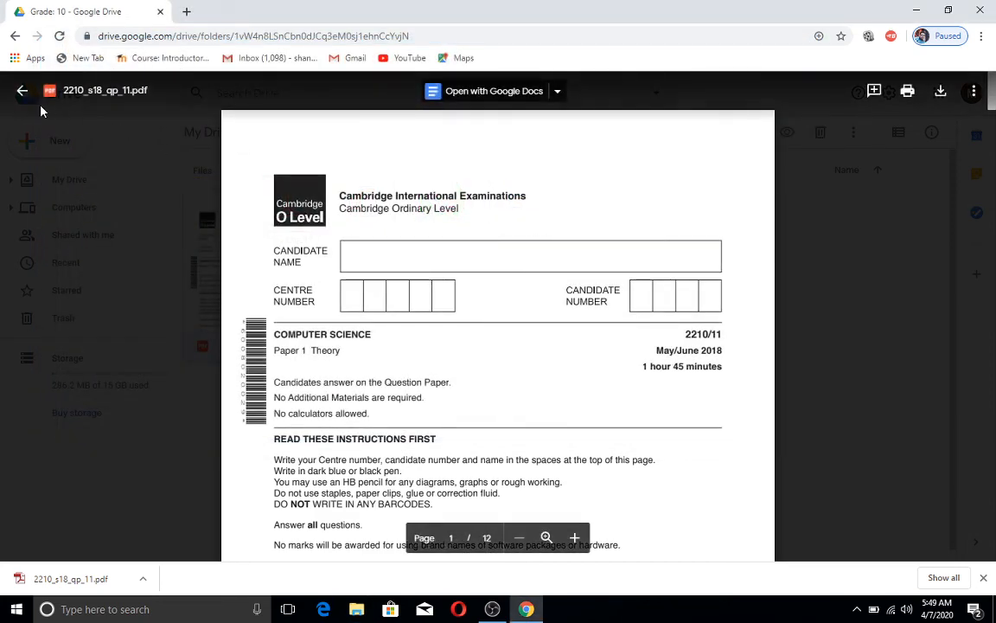
Exit the PDF preview and sign out from the profile avatar menu.
left_click(21, 90)
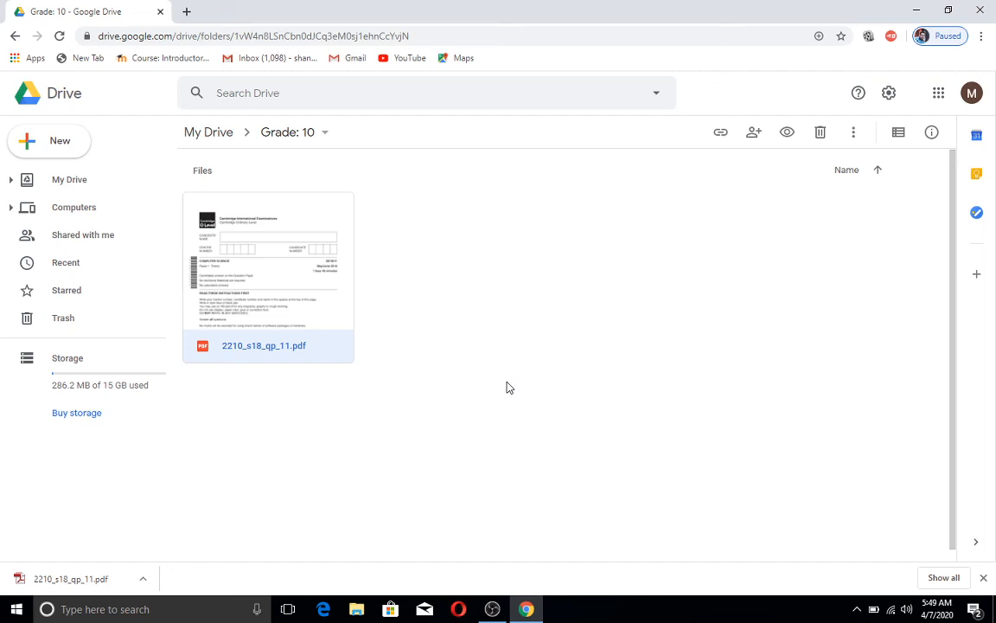
mouse_move(972, 92)
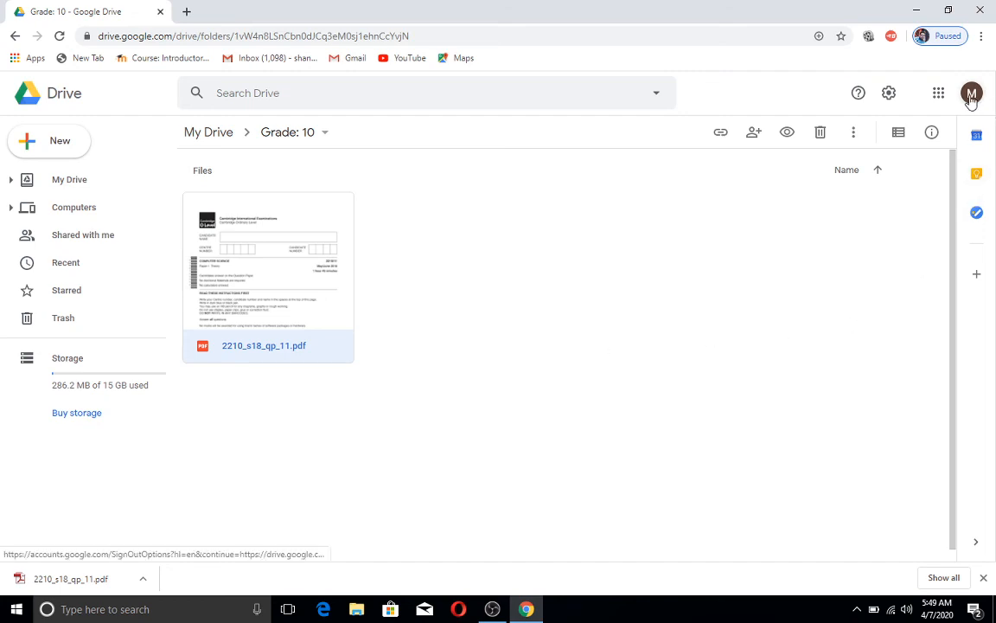
left_click(973, 93)
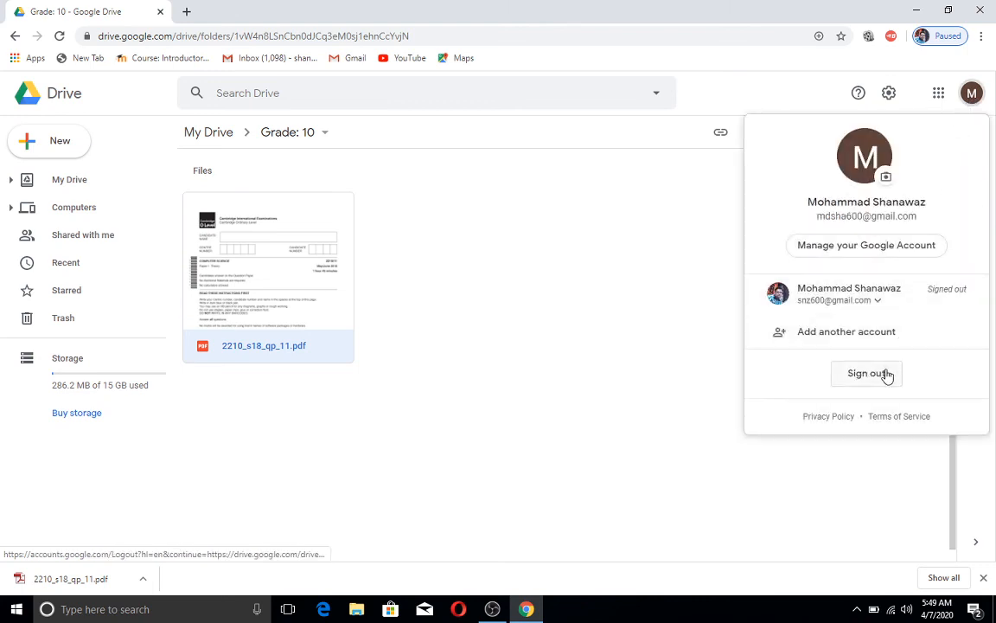
left_click(865, 373)
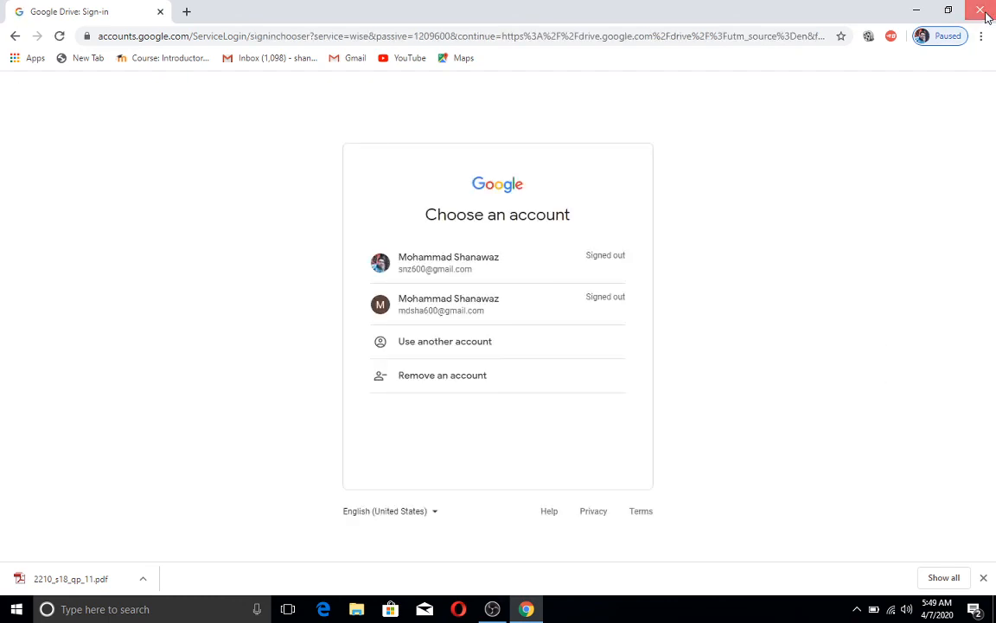
Close the Google Chrome window, leaving only the Windows desktop.
left_click(986, 9)
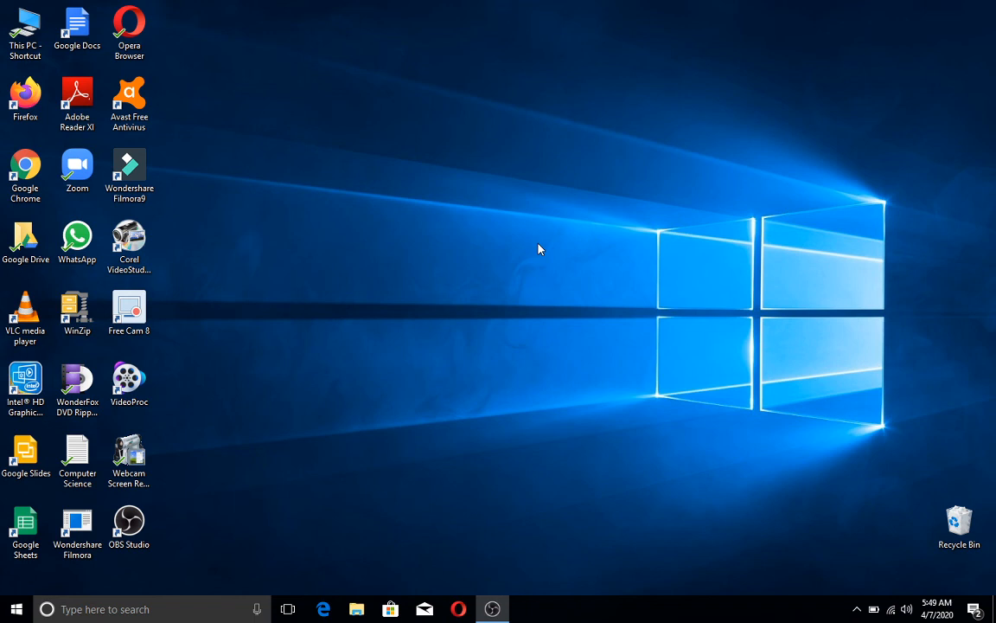
mouse_move(512, 463)
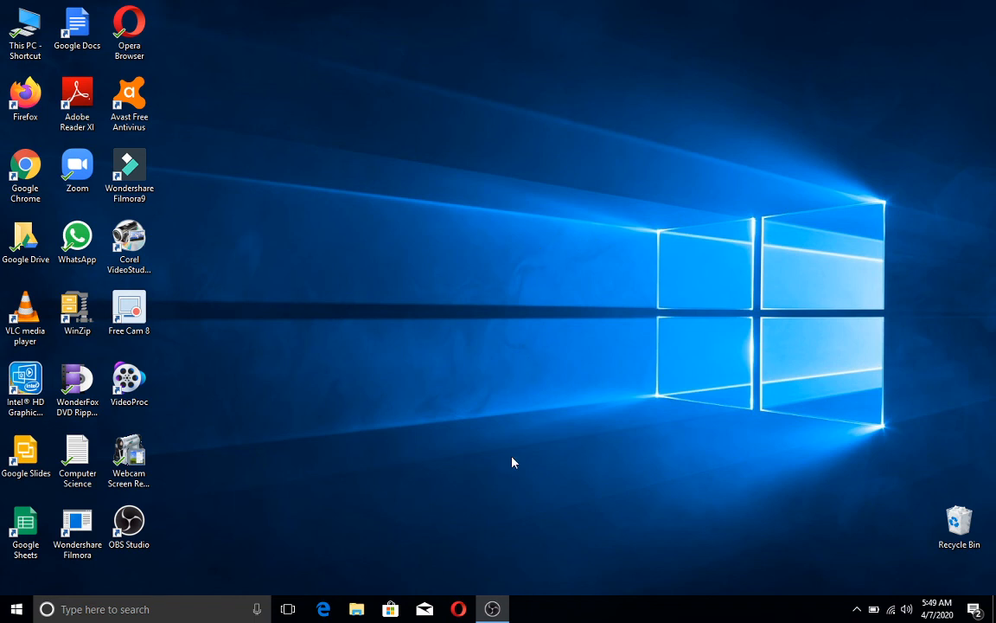